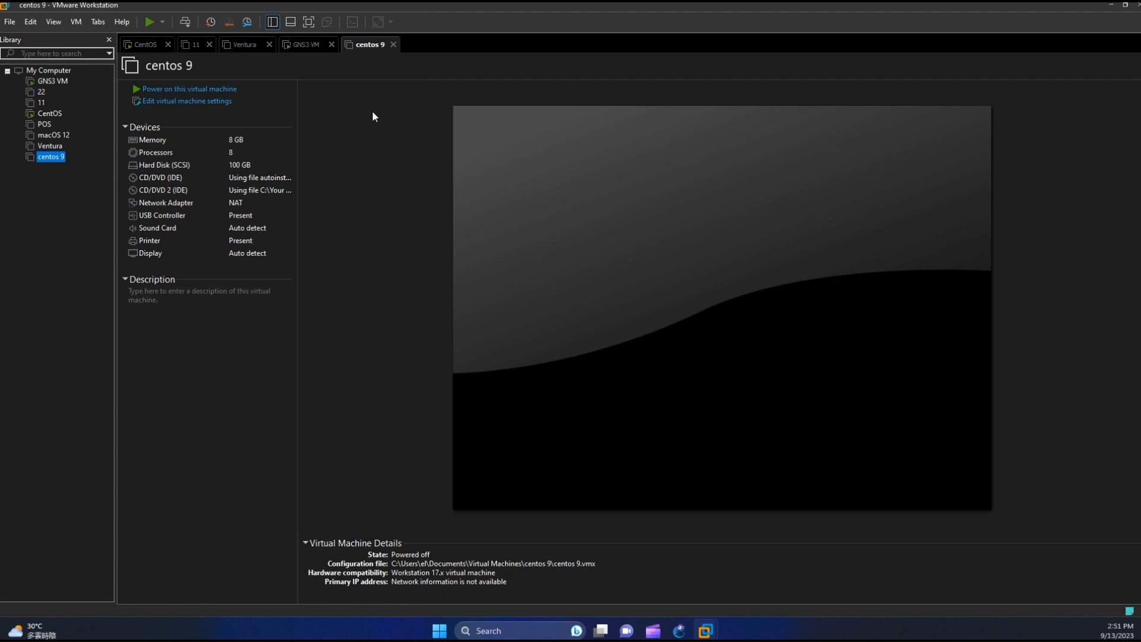
Step: Power on the centos 9 VM and focus it until the installer's language screen appears
click(189, 89)
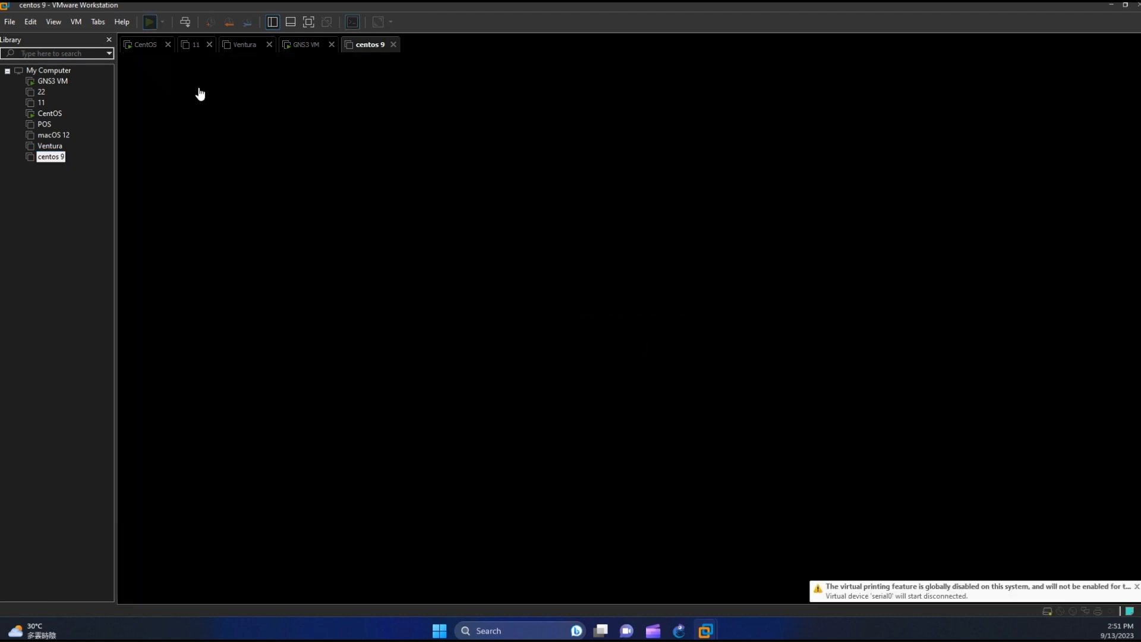
click(149, 22)
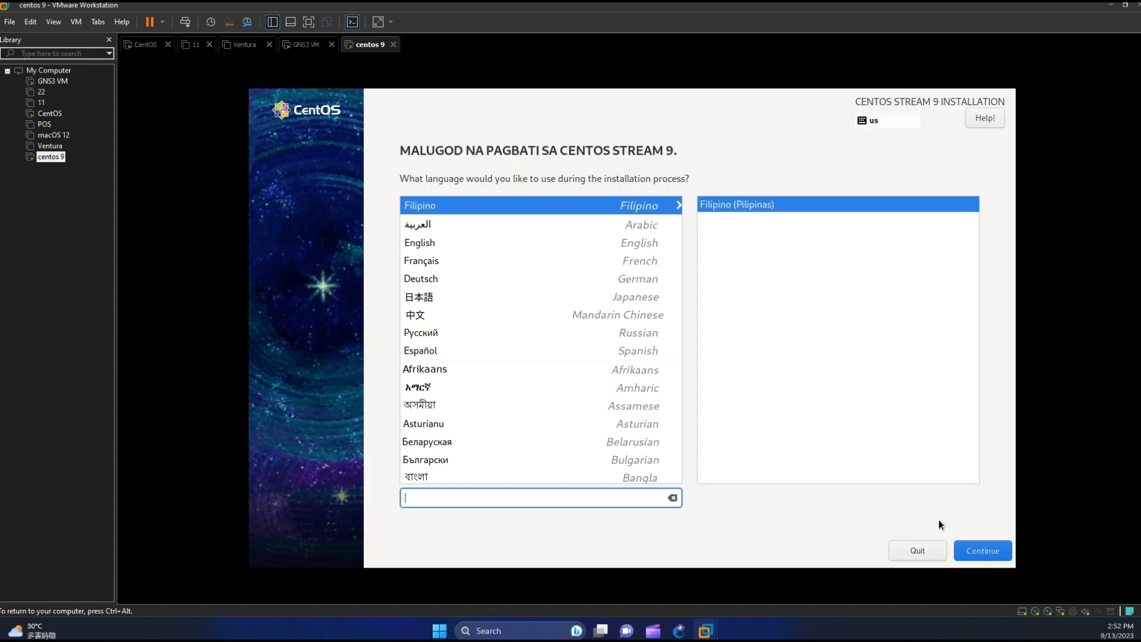
Step: Search the language list for 'english' and choose English (United States)
text(en)
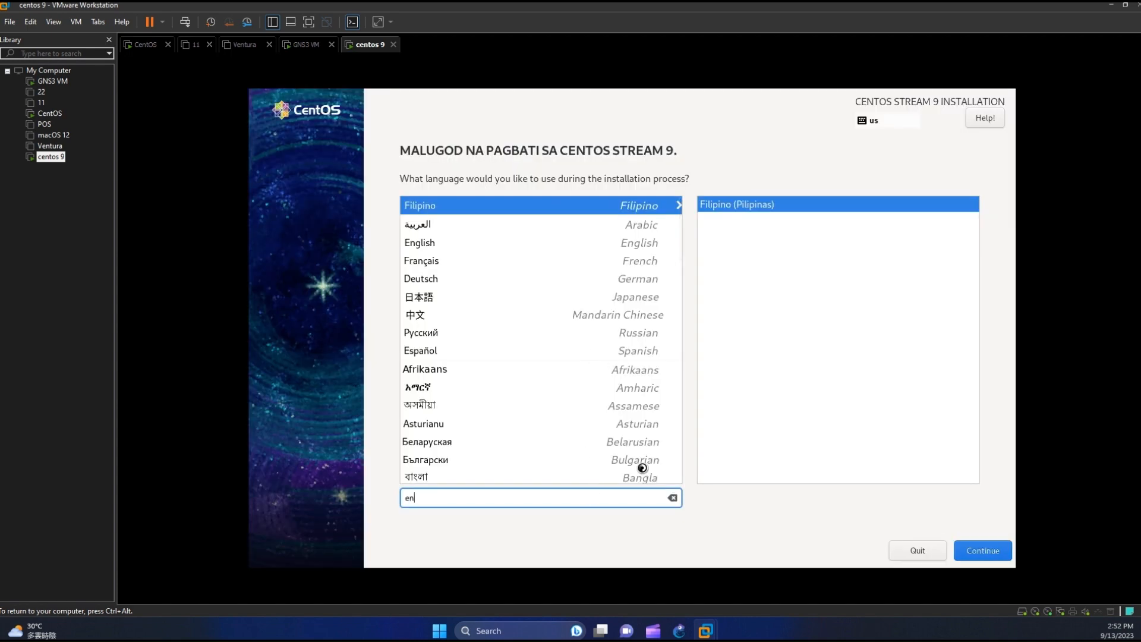
text(gli)
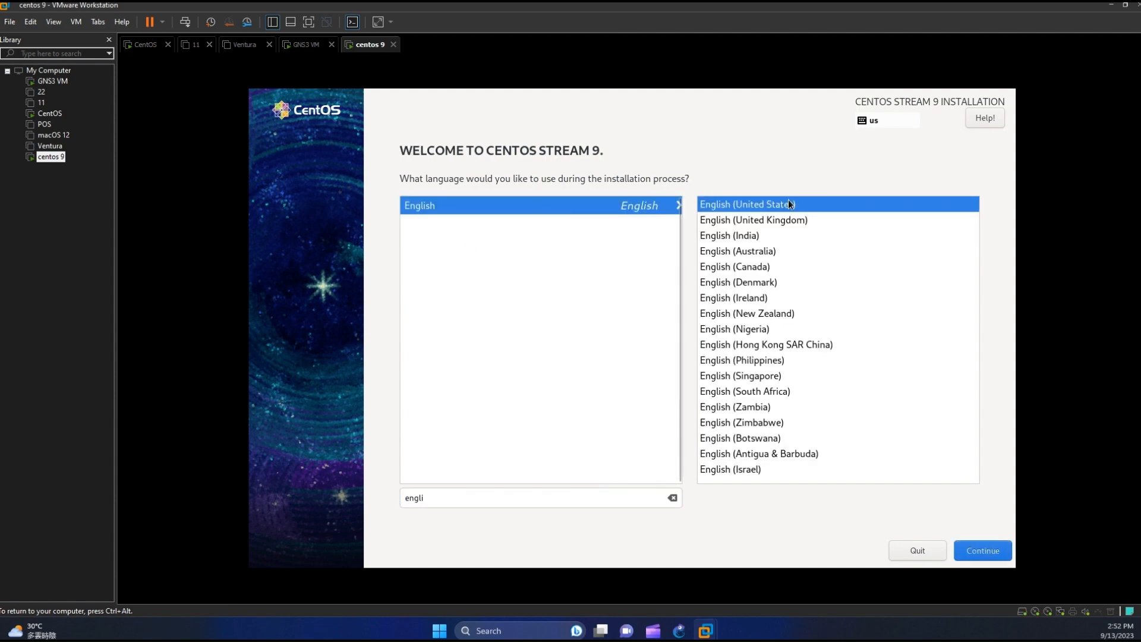
mouse_move(982, 550)
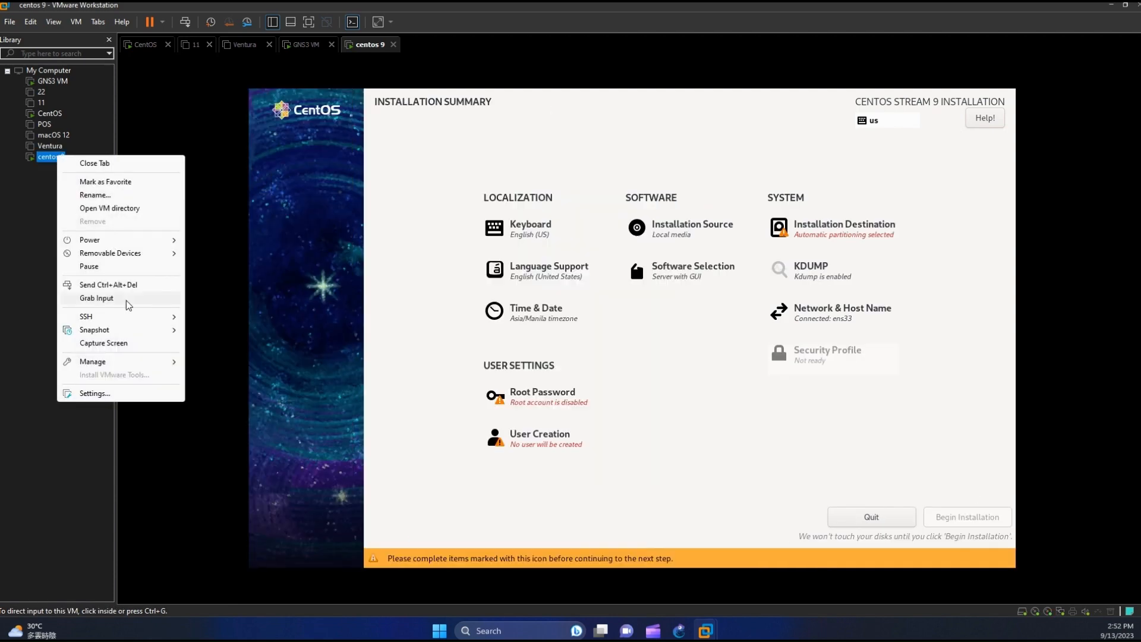
Step: Open and close the VM settings, then review and keep the Asia/Manila time zone
click(389, 269)
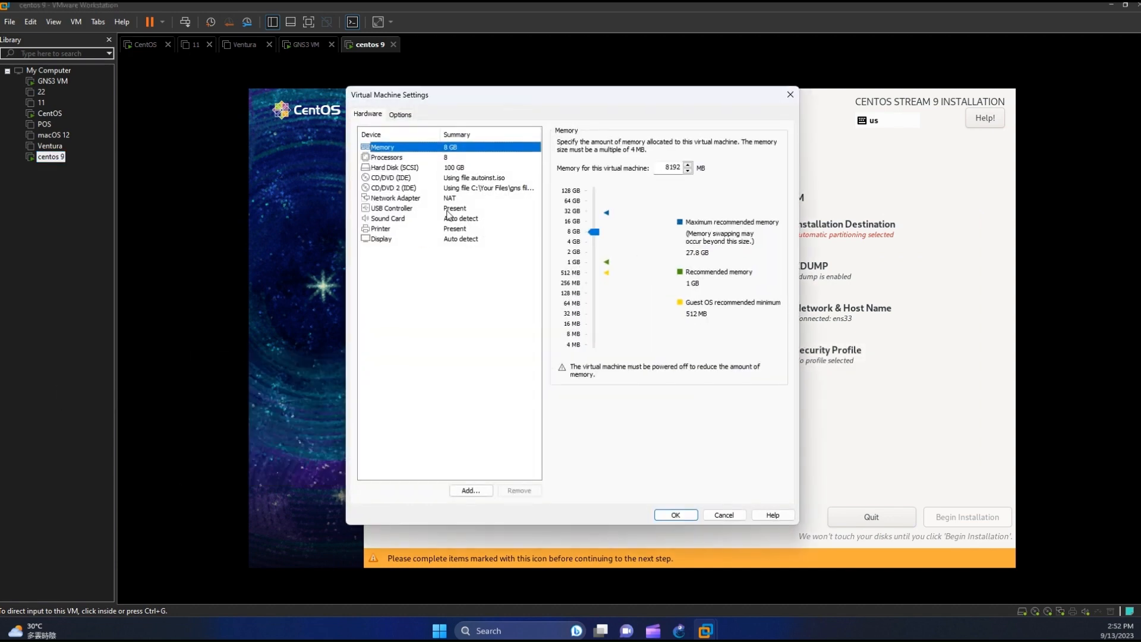
click(722, 514)
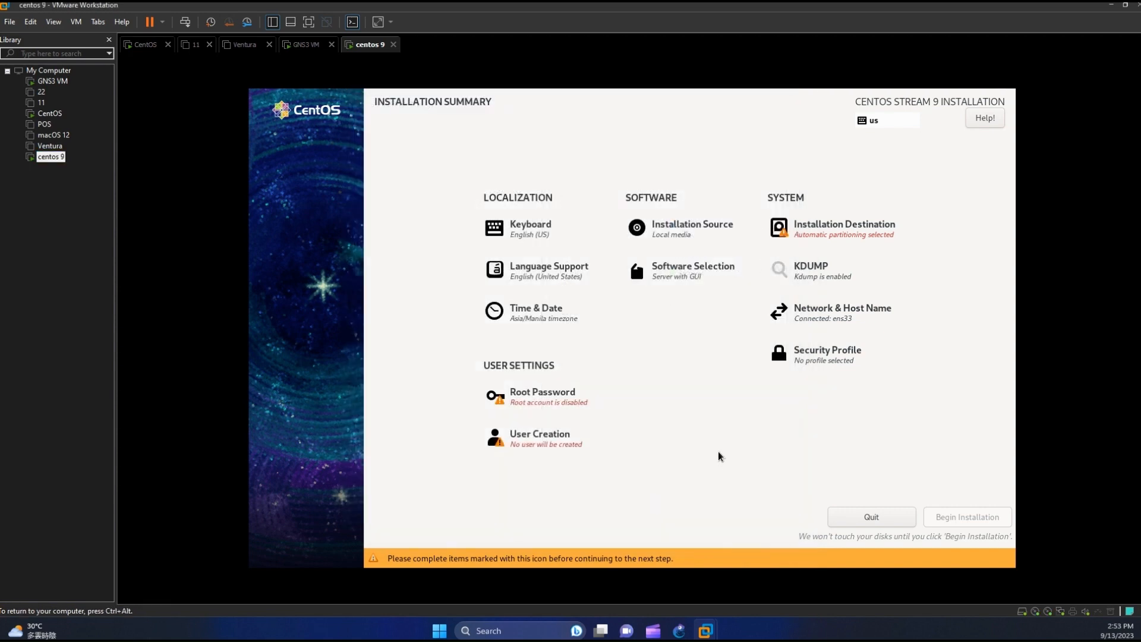
click(534, 313)
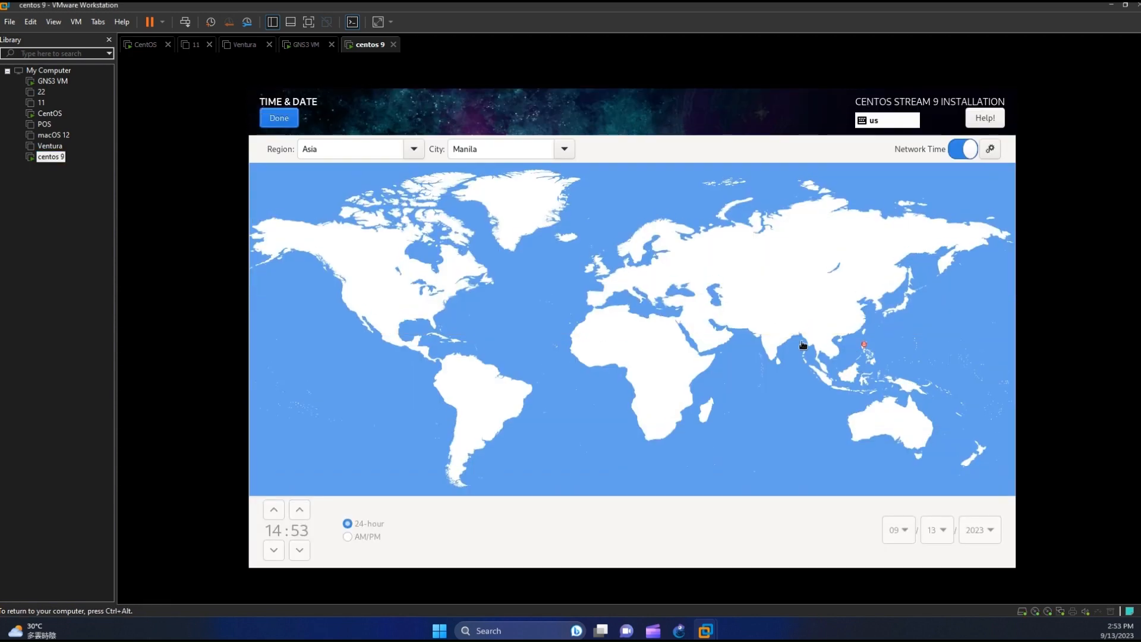
click(279, 117)
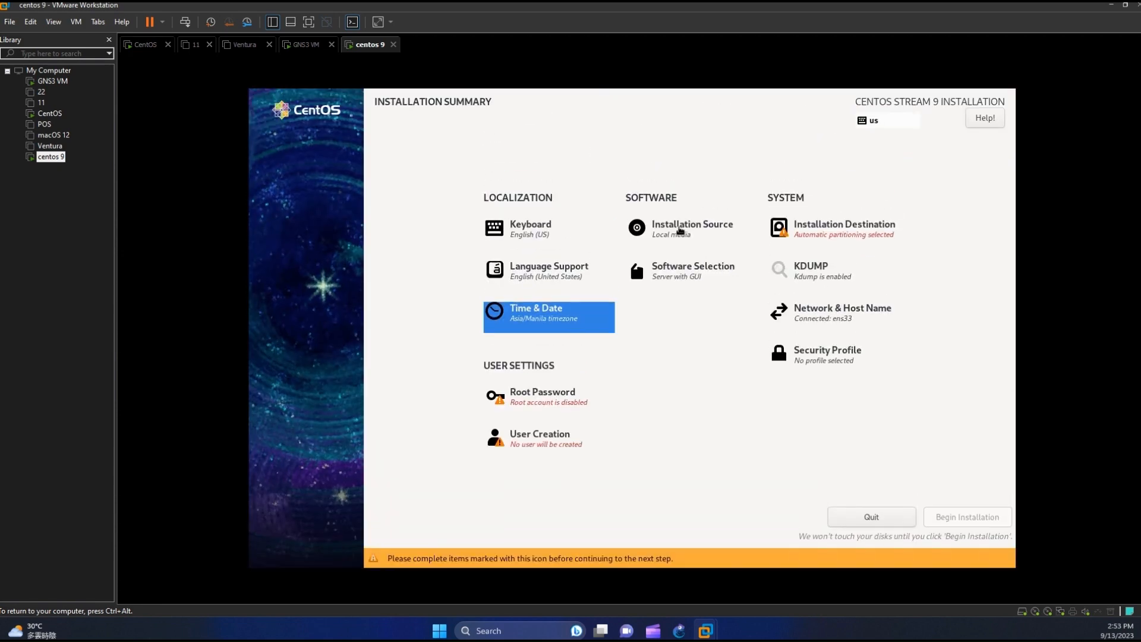
mouse_move(636, 227)
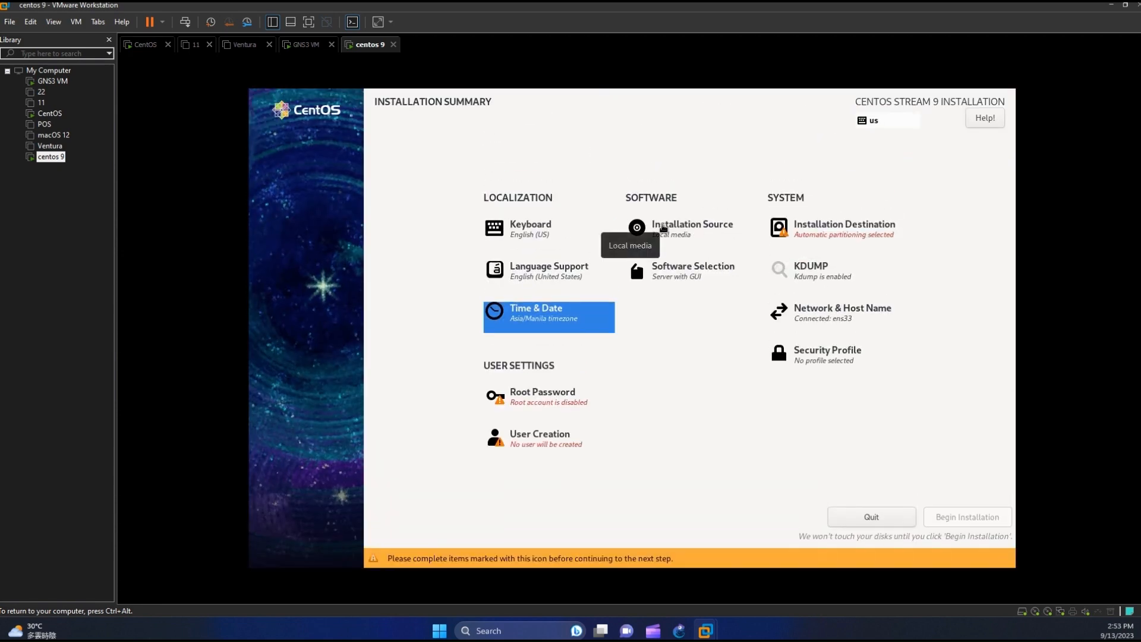
mouse_move(557, 395)
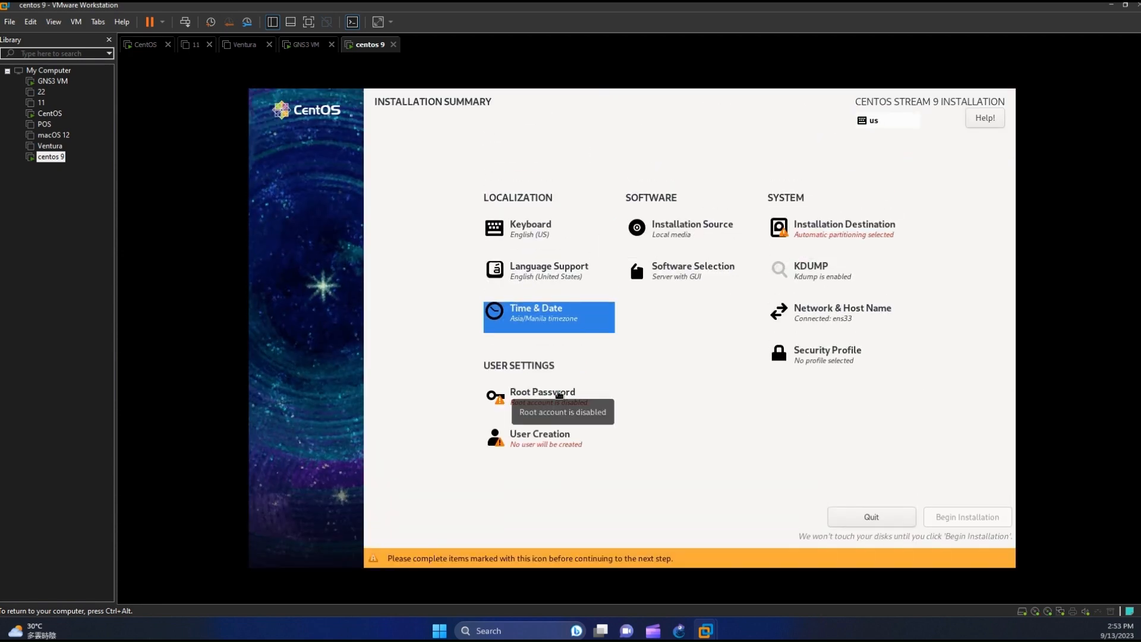
Step: Set the root password and allow root SSH login with password
click(541, 392)
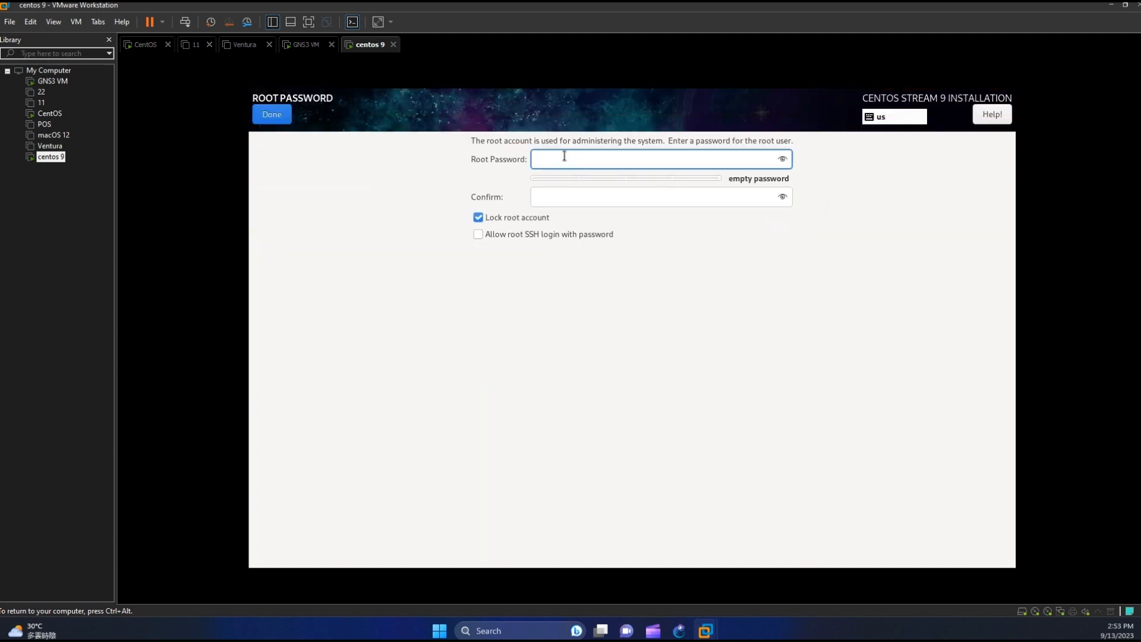
text(•)
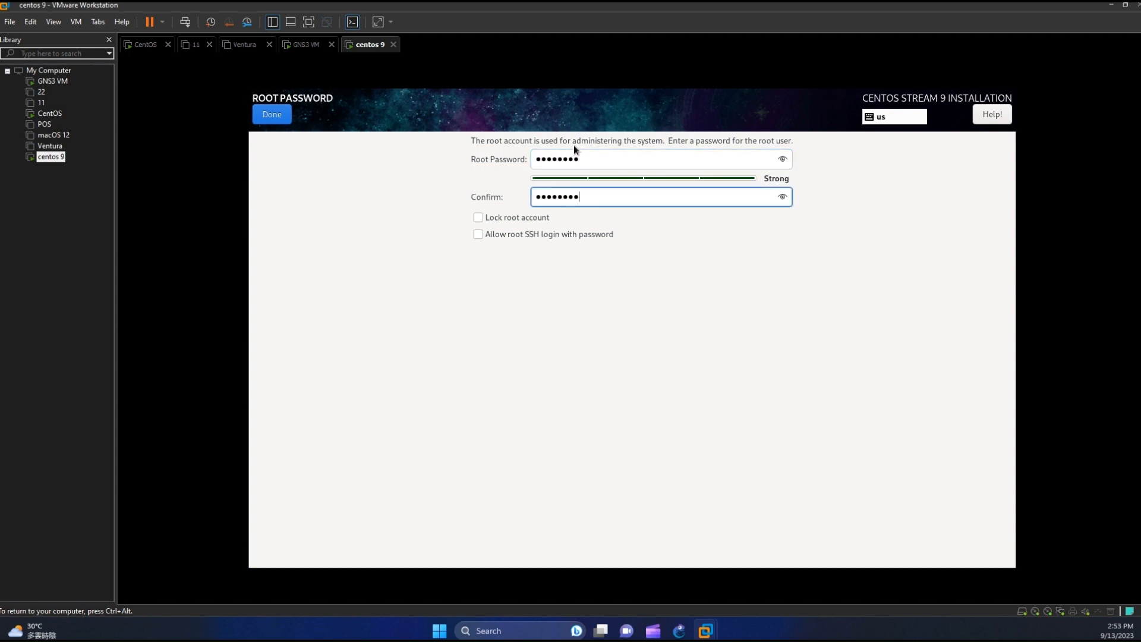
mouse_move(561, 246)
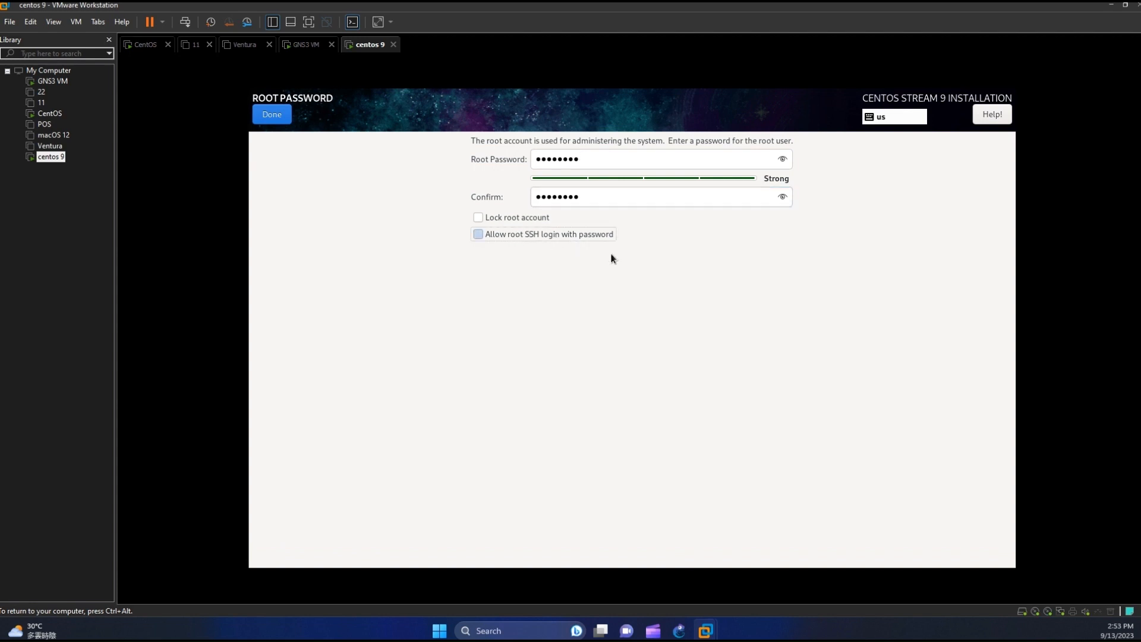
click(478, 234)
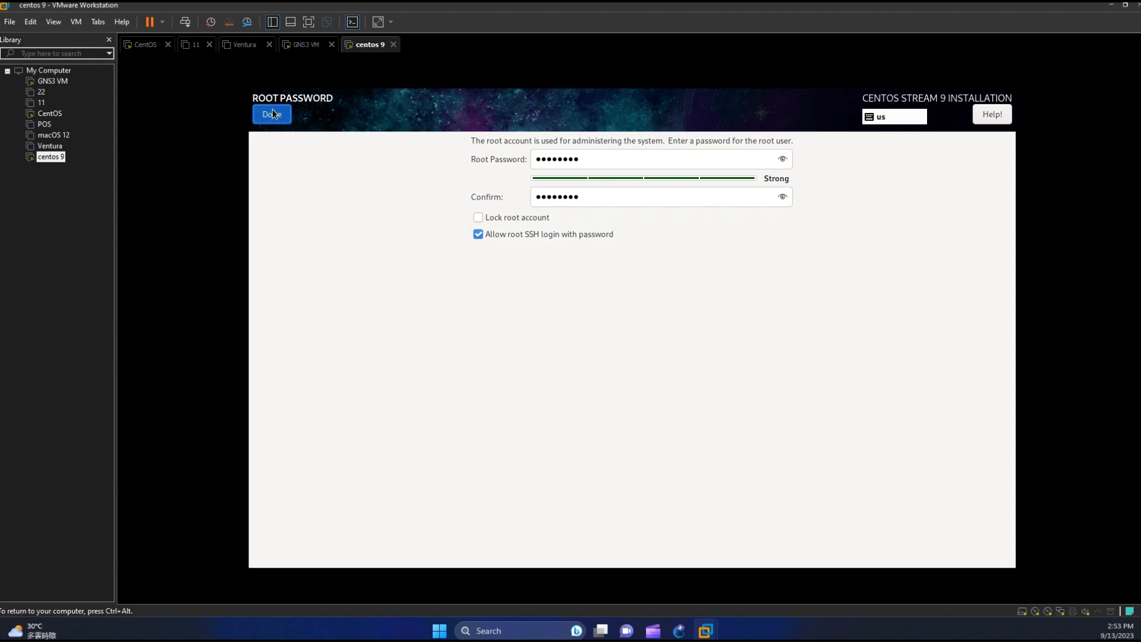
click(271, 114)
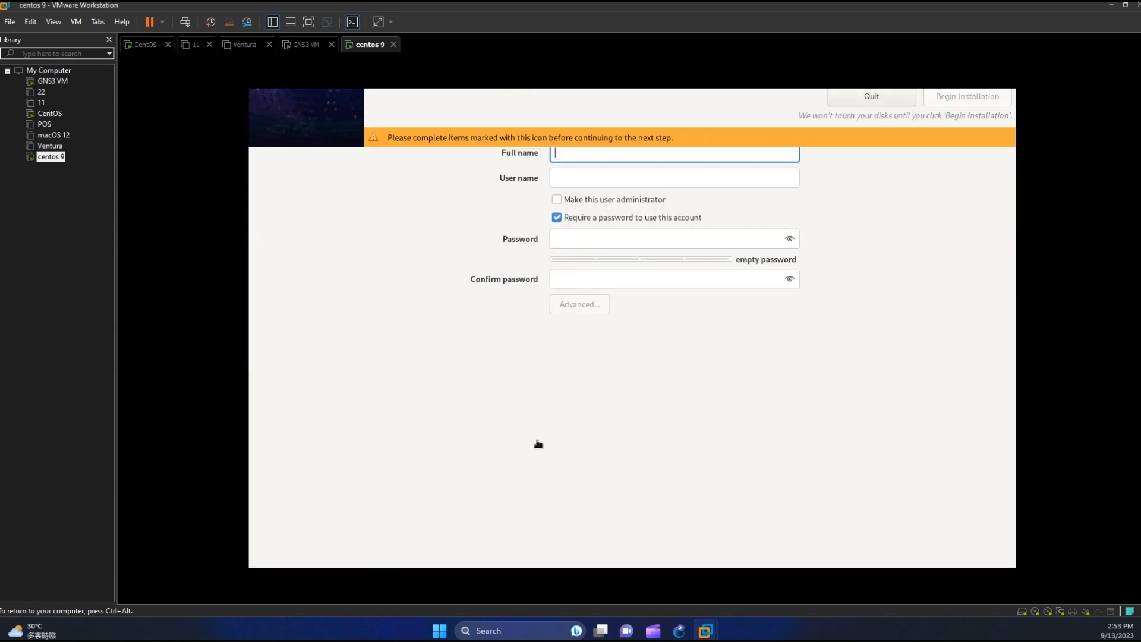
Step: Enter 'user' as the administrator account name and confirm the user
text(user)
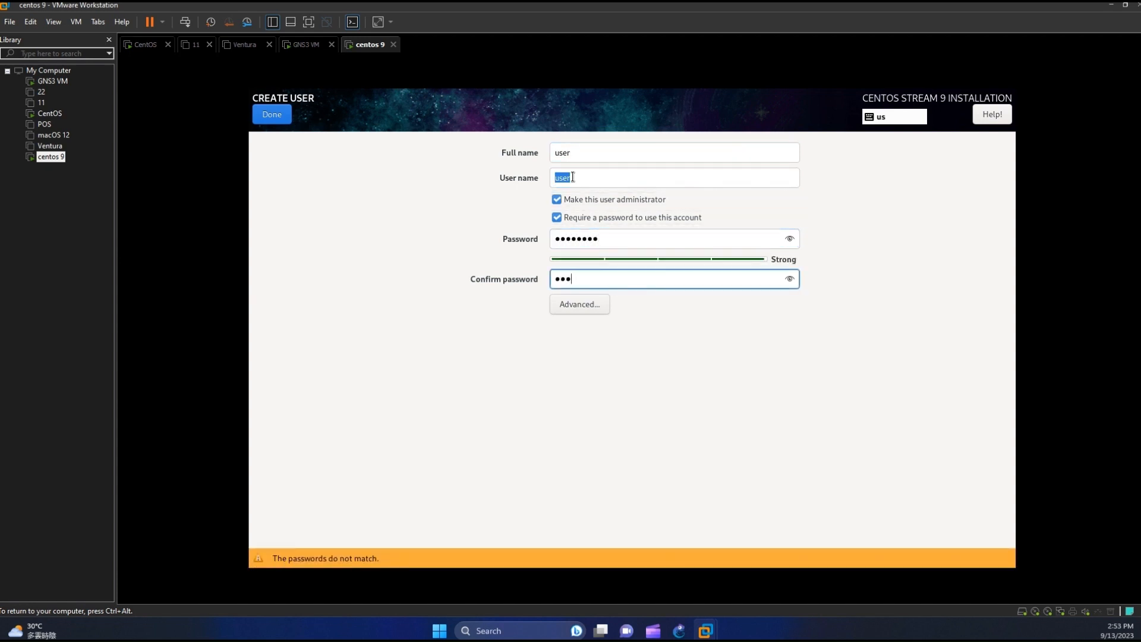
click(271, 114)
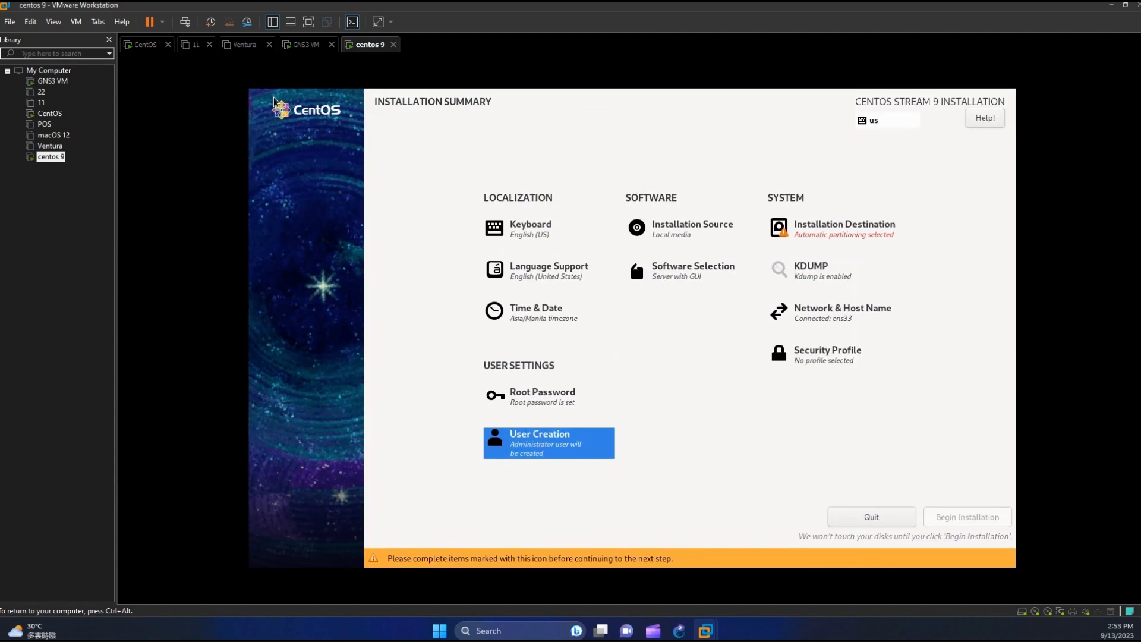
mouse_move(806, 284)
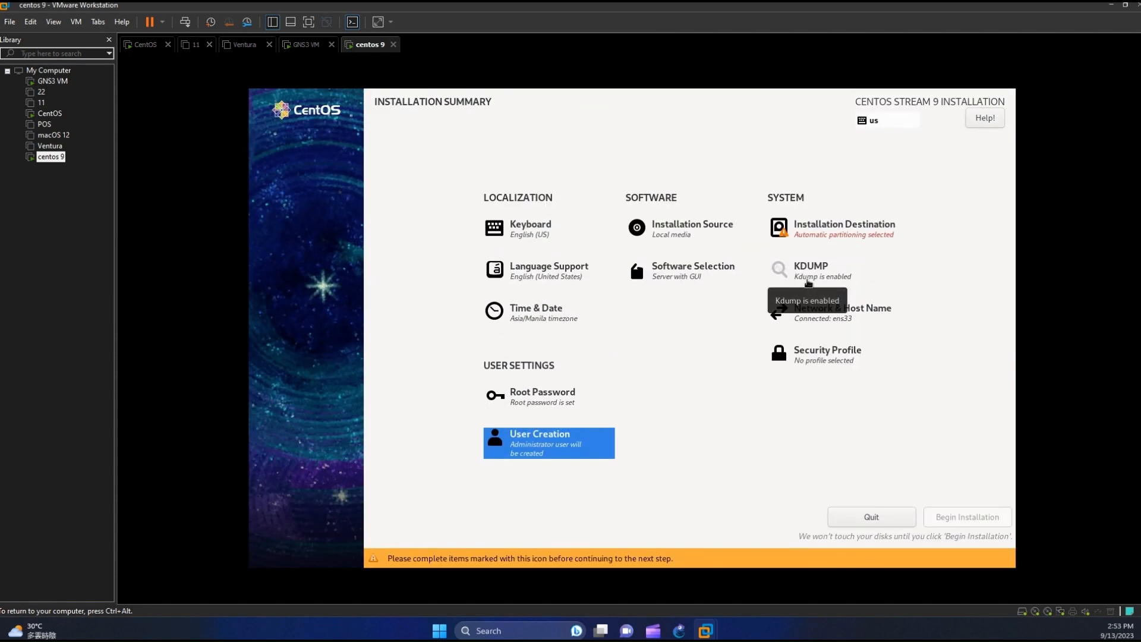
Step: Choose custom storage for the disk and switch the partitioning scheme to Standard Partition
click(844, 228)
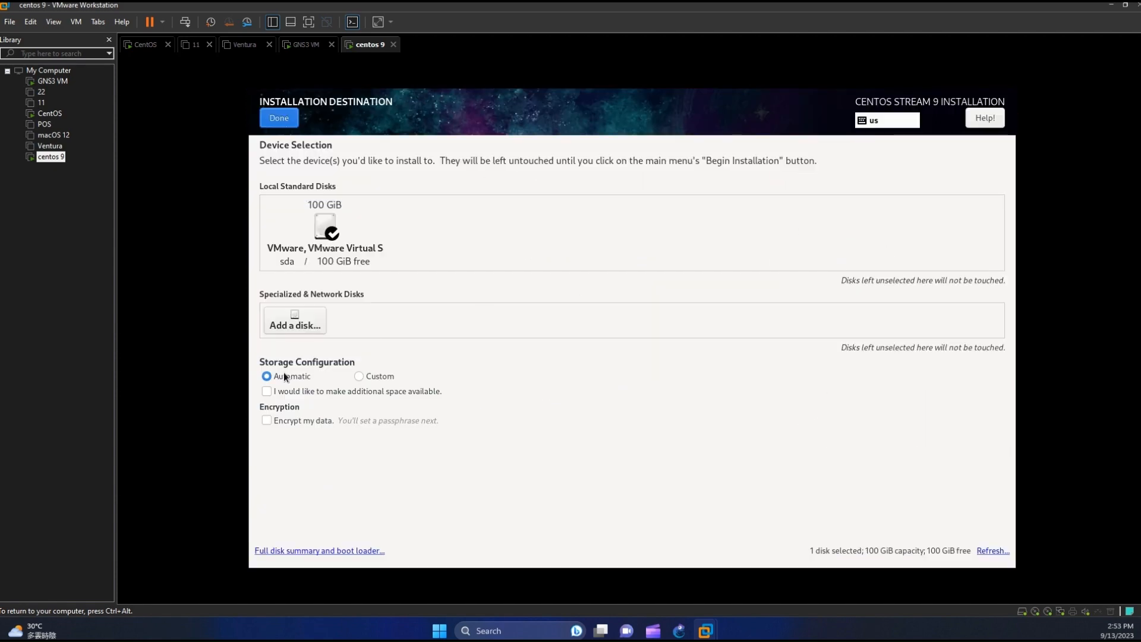
click(360, 376)
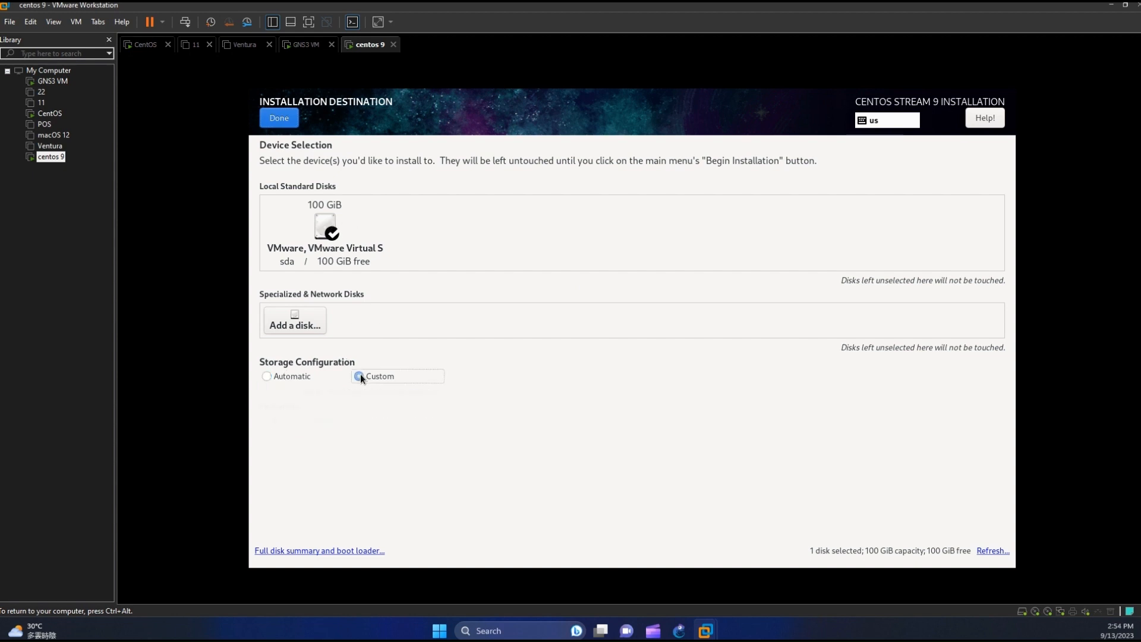
click(278, 117)
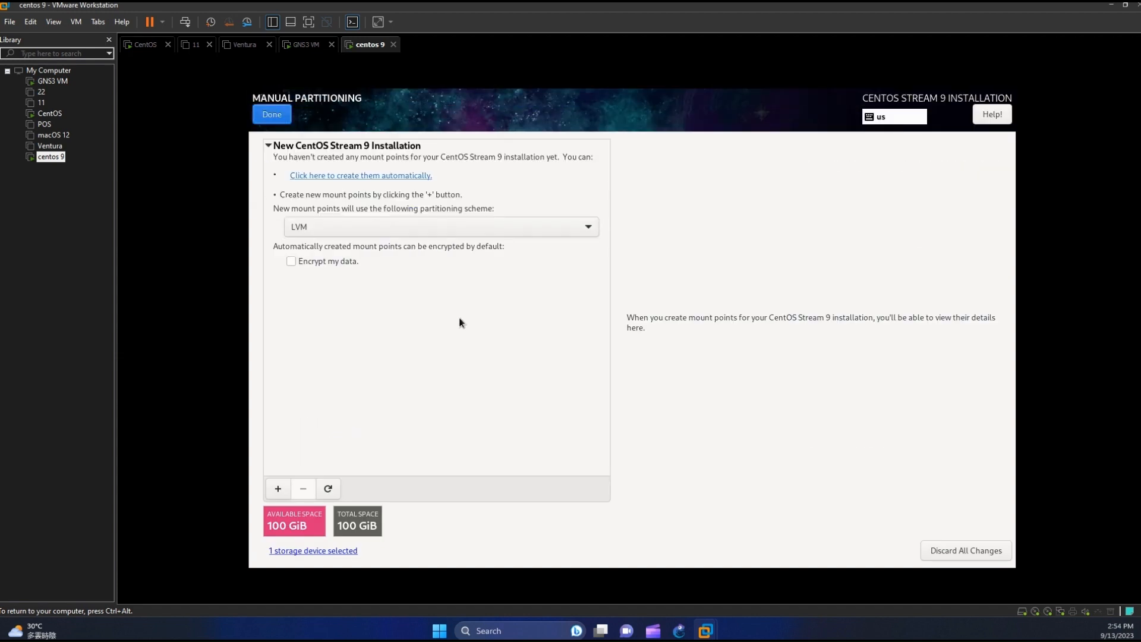
mouse_move(414, 330)
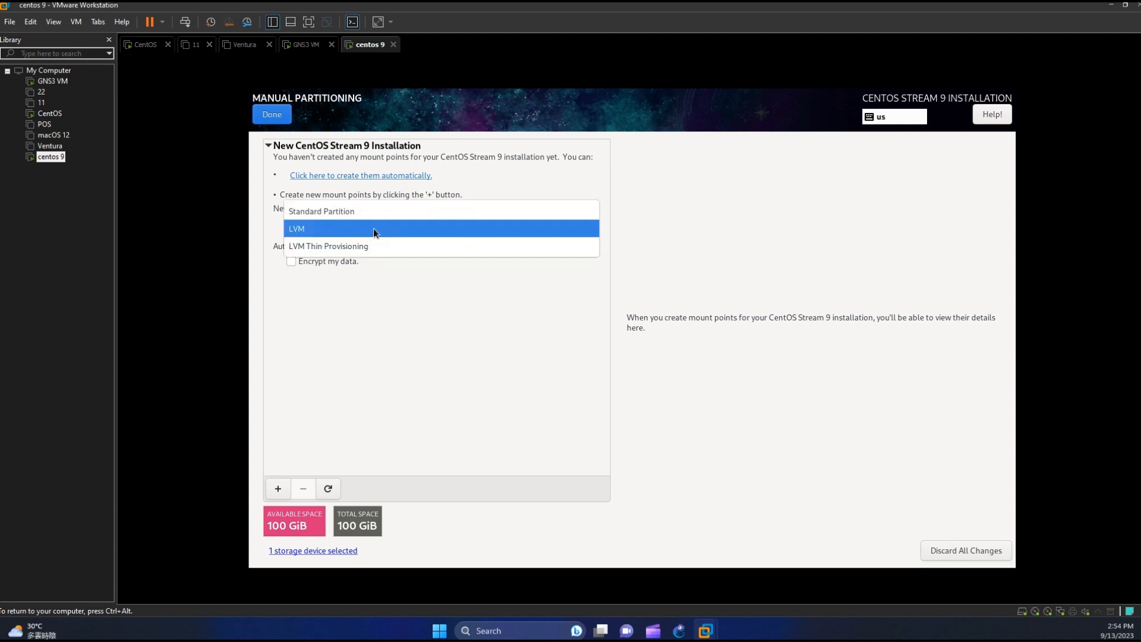
click(321, 211)
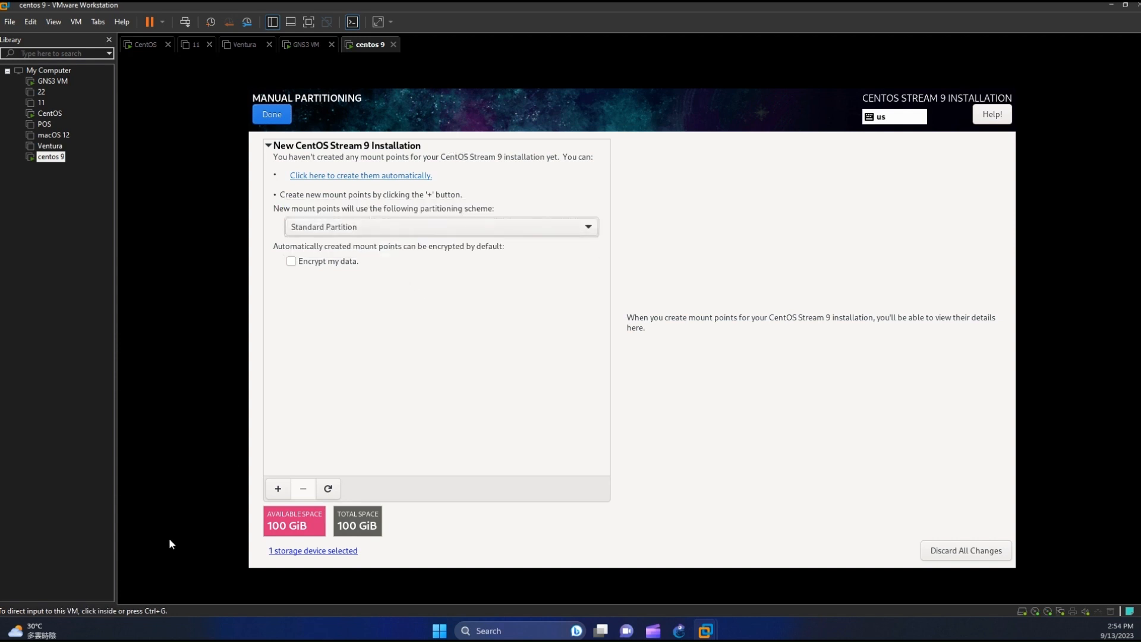
Step: Add a root (/) mount point with 20 GiB capacity
click(277, 488)
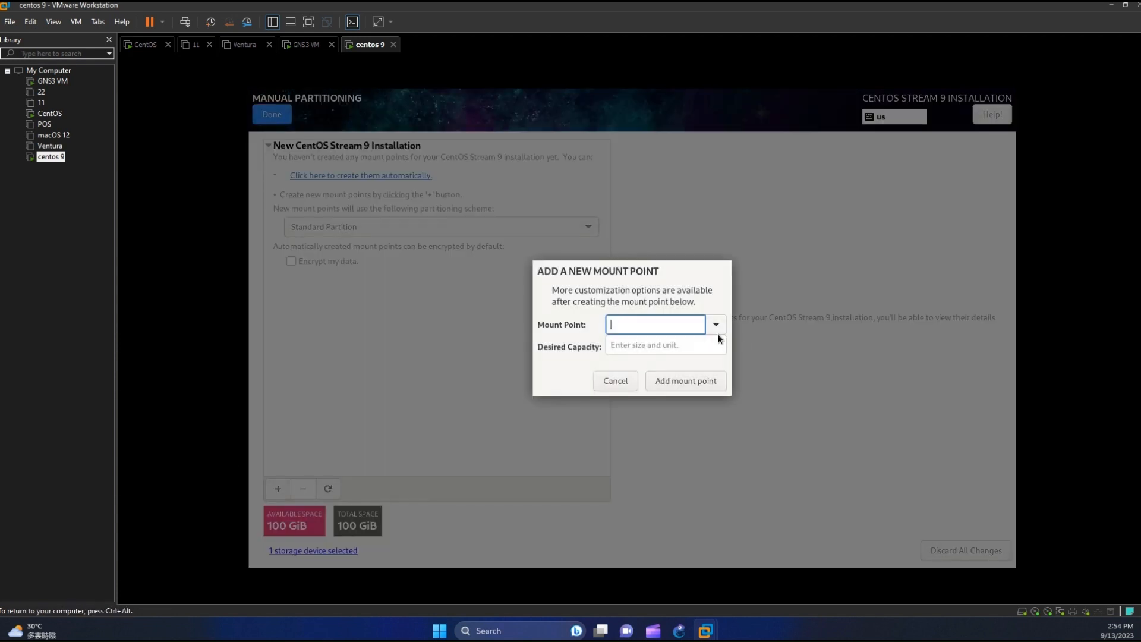
click(716, 324)
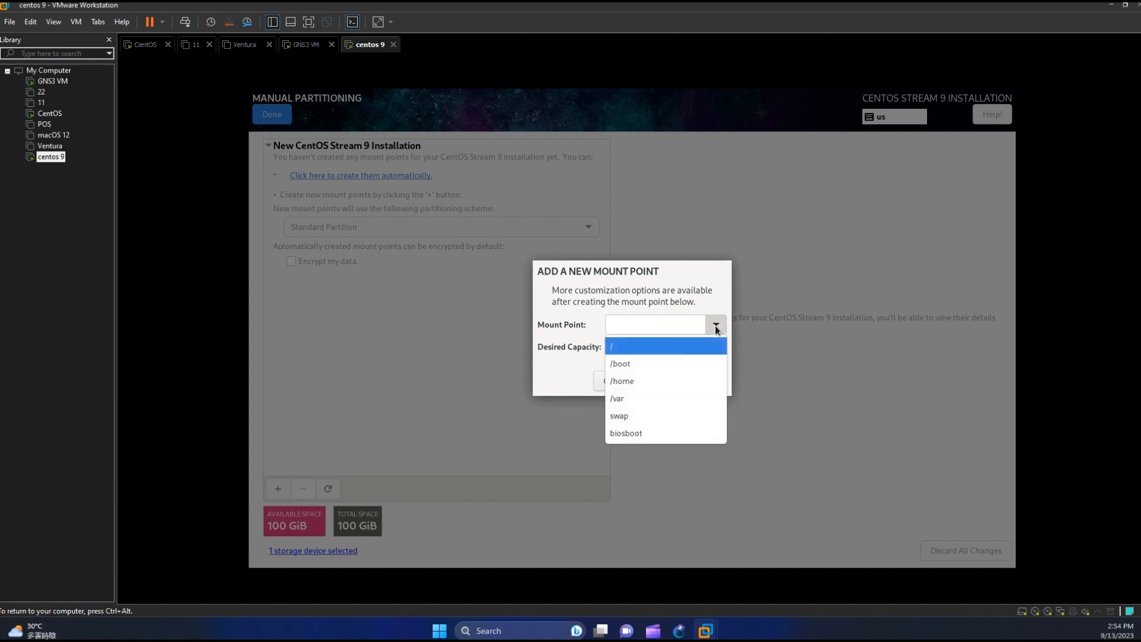
mouse_move(674, 354)
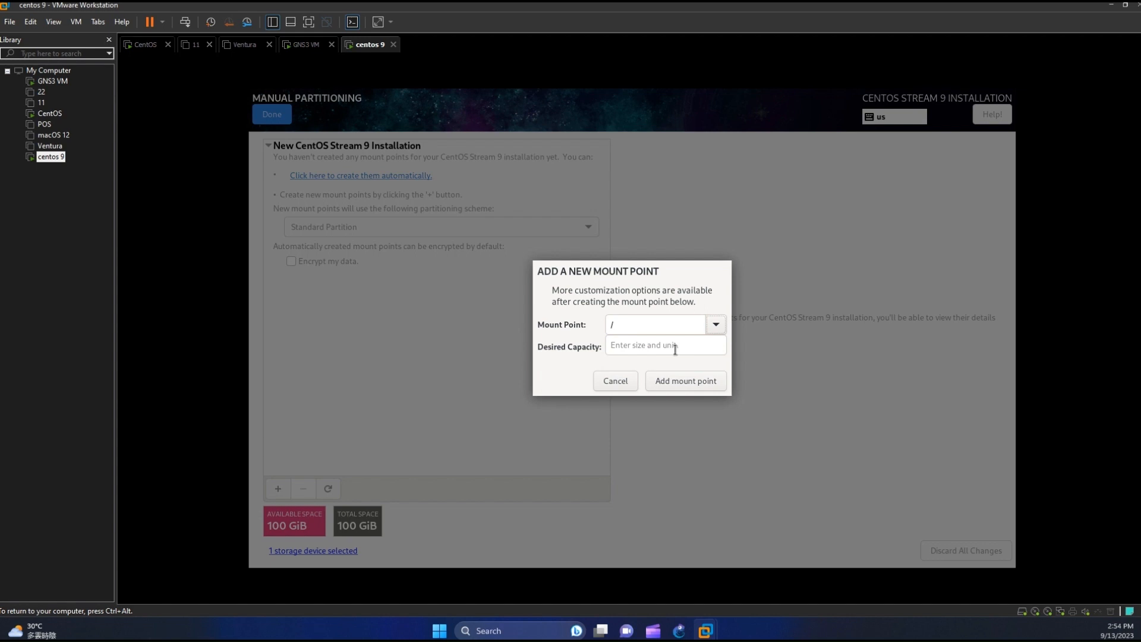
click(663, 344)
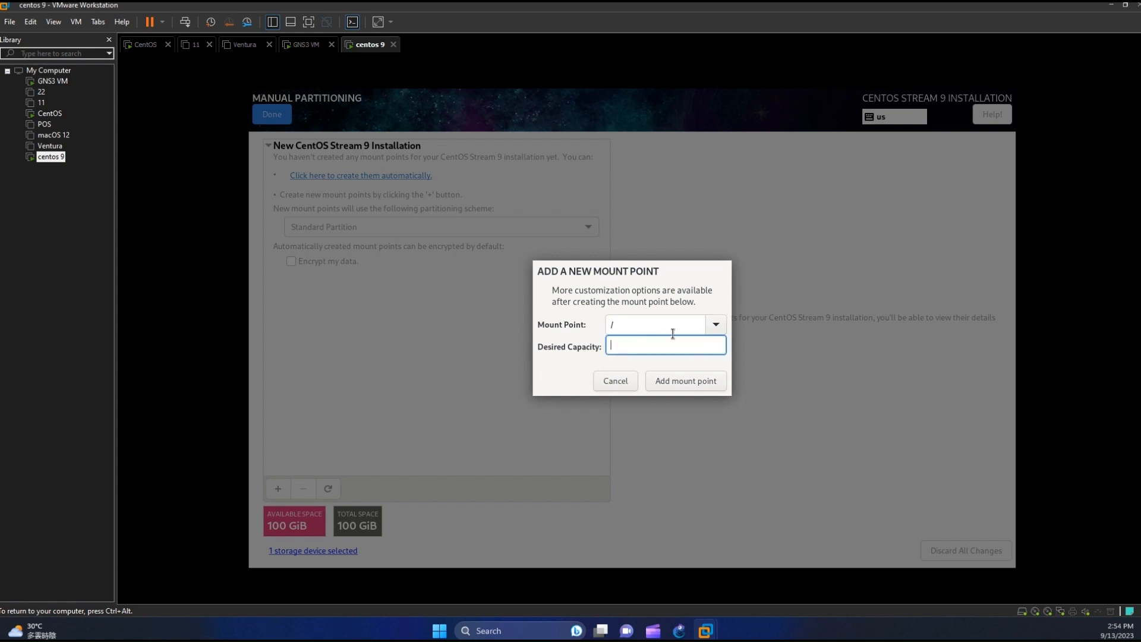
text(20)
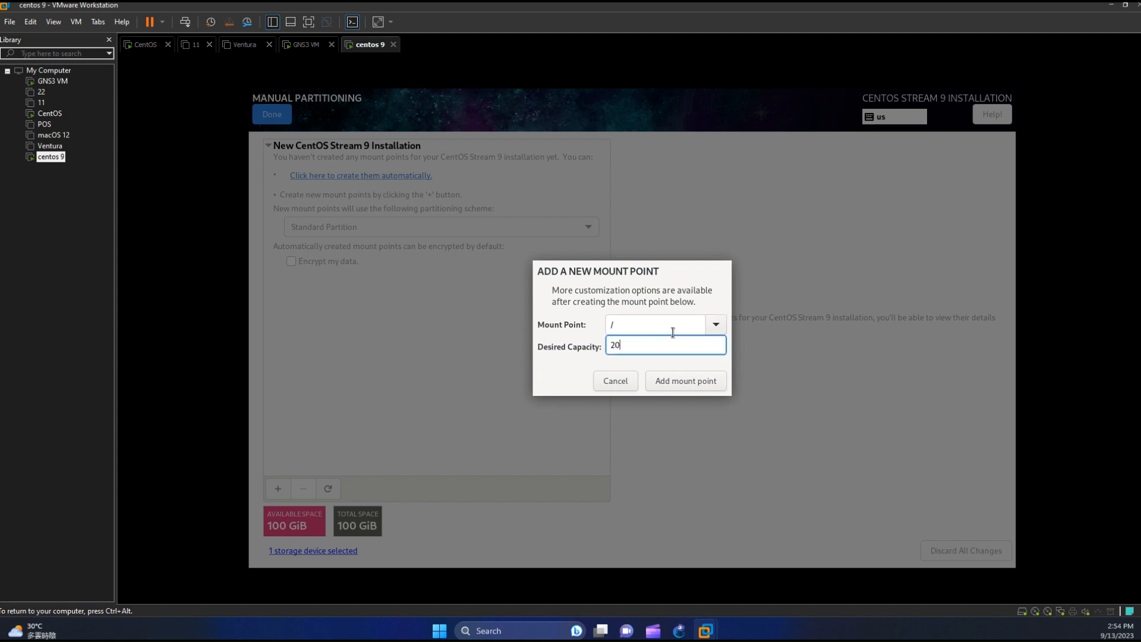
text(G)
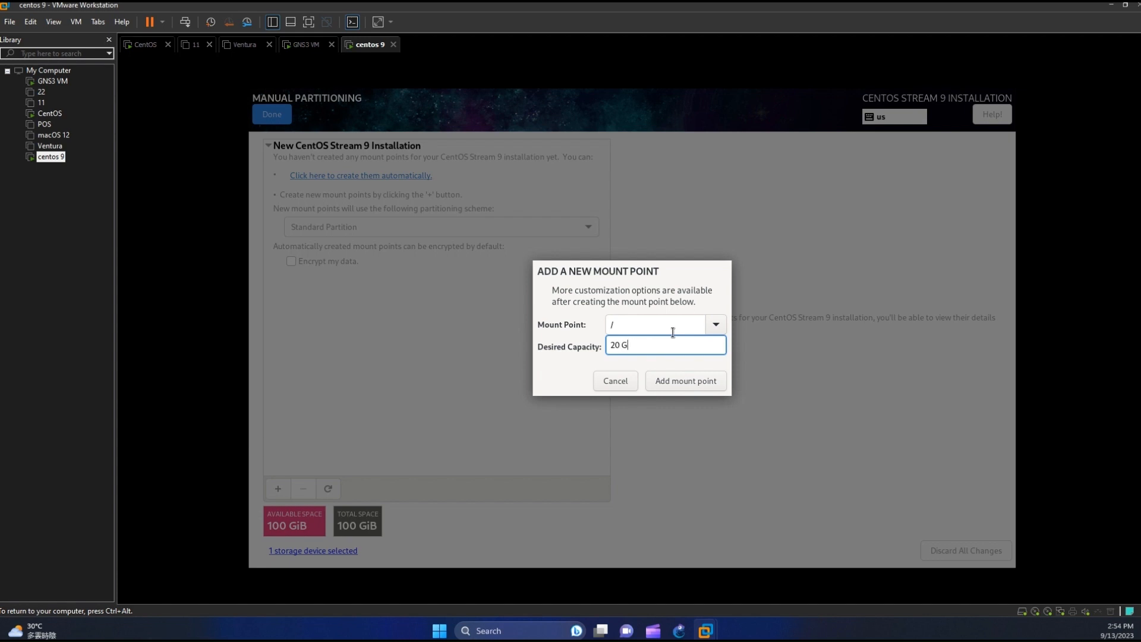
click(684, 380)
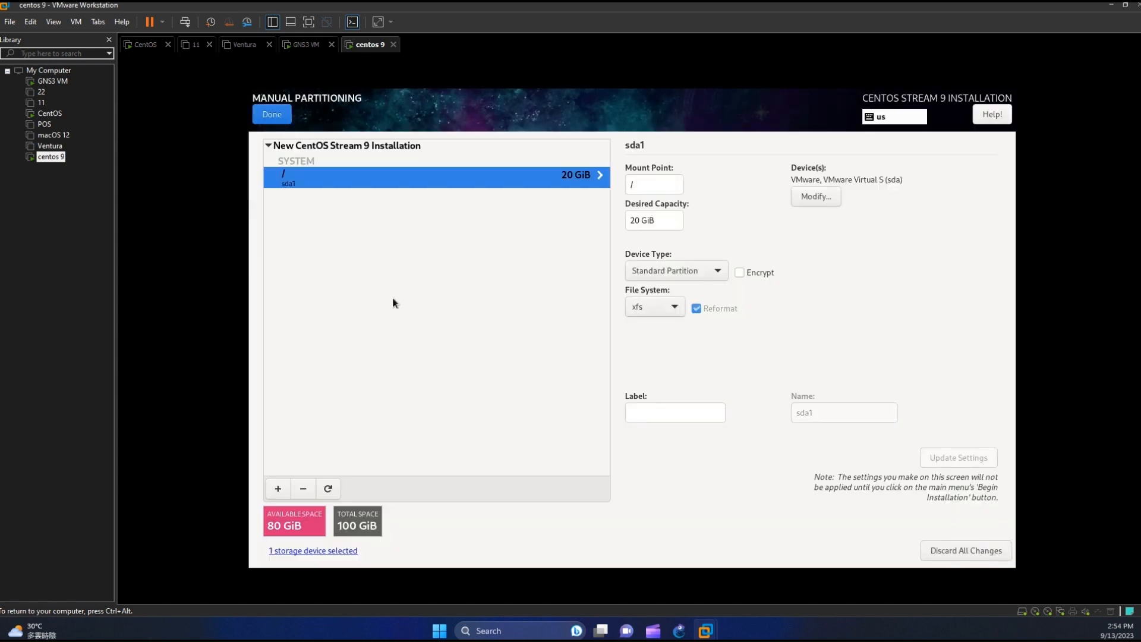
mouse_move(366, 363)
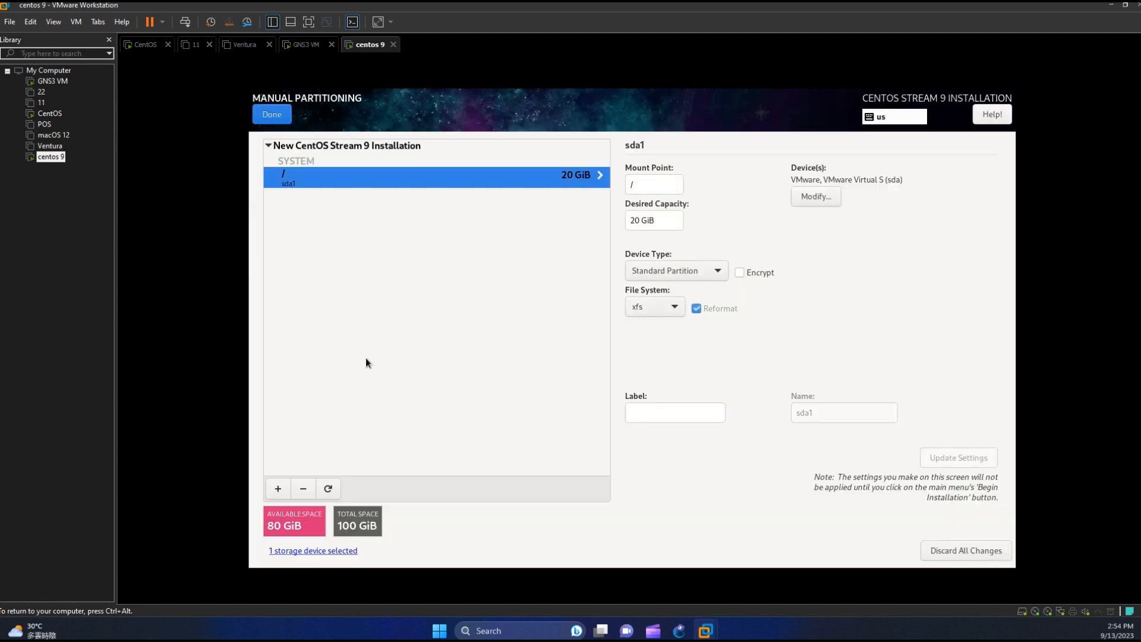
mouse_move(396, 444)
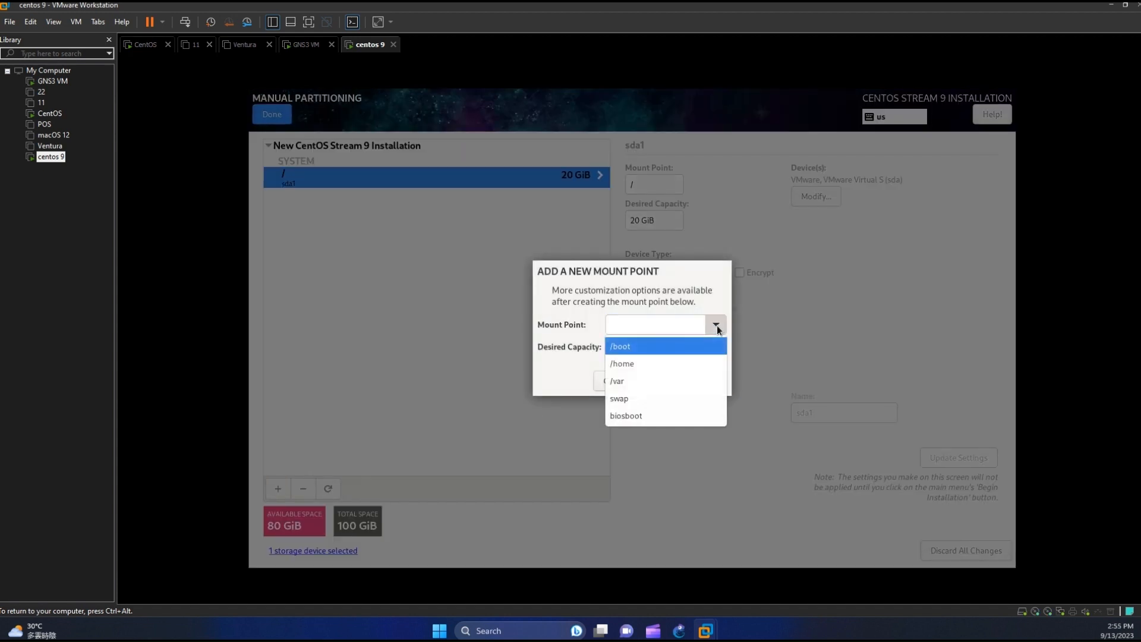
mouse_move(630, 353)
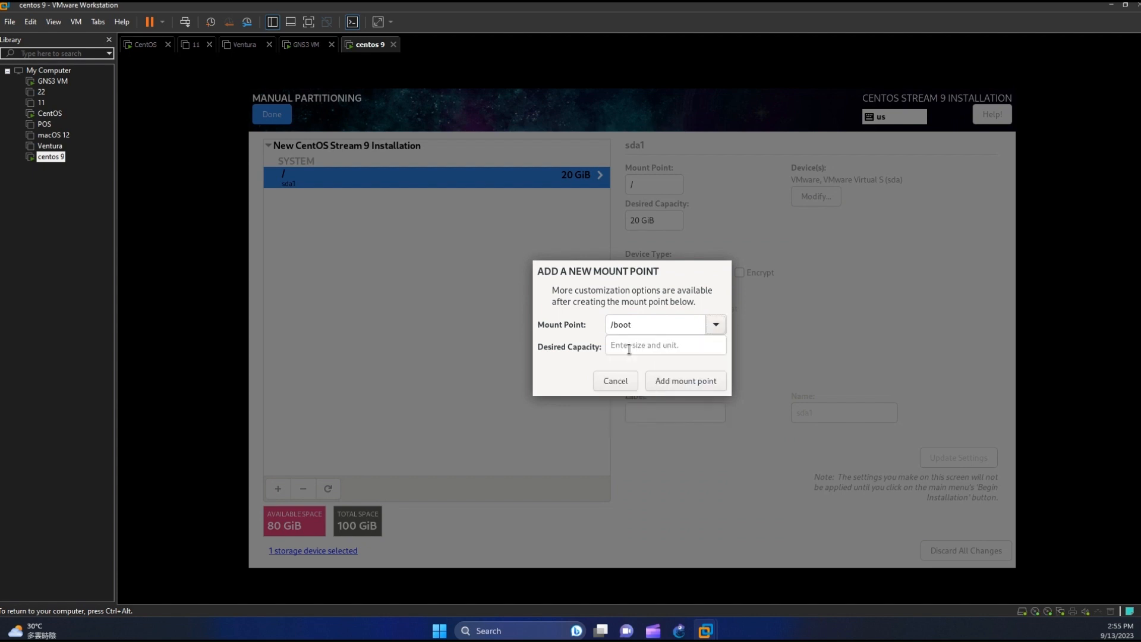
Step: Add a /boot mount point (1024 MiB) and a /var mount point (80 GiB requested)
text(2)
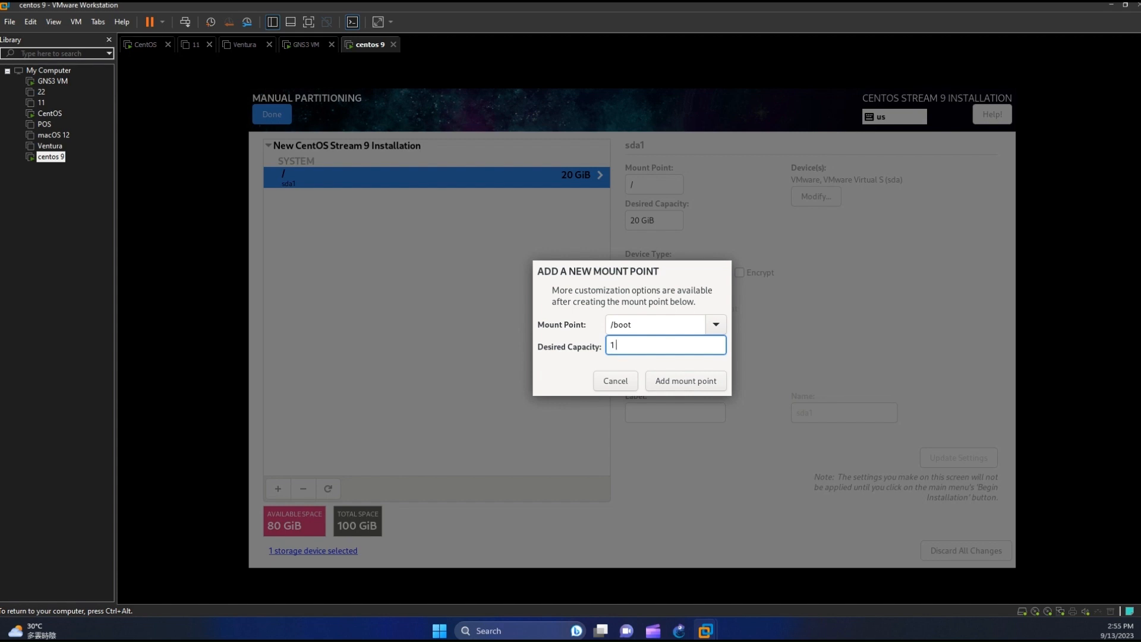
click(685, 380)
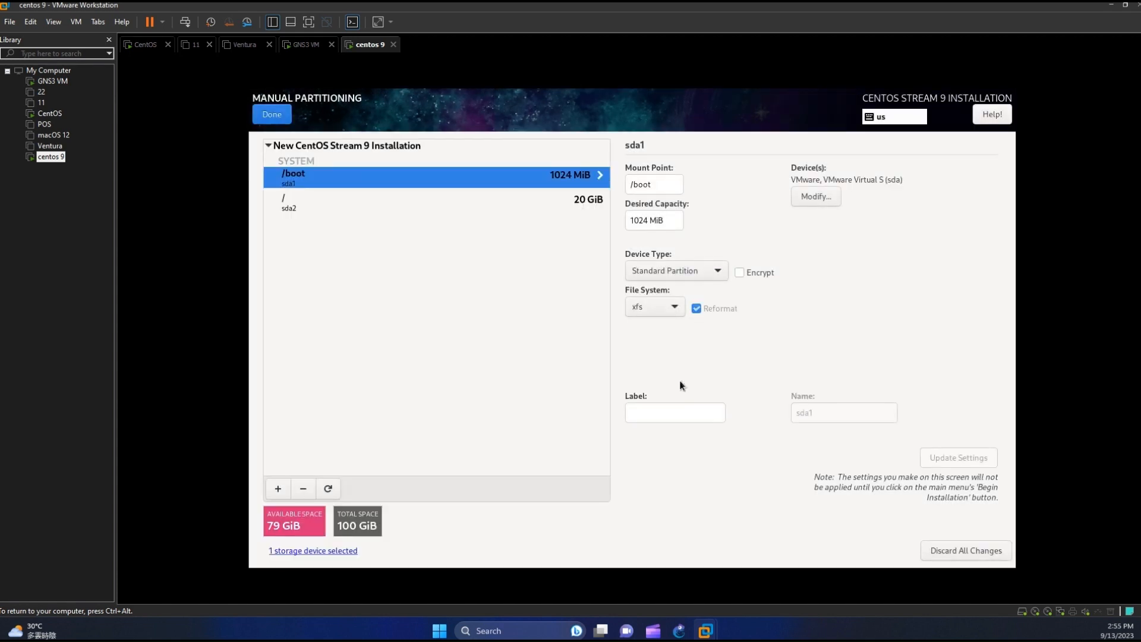
mouse_move(278, 489)
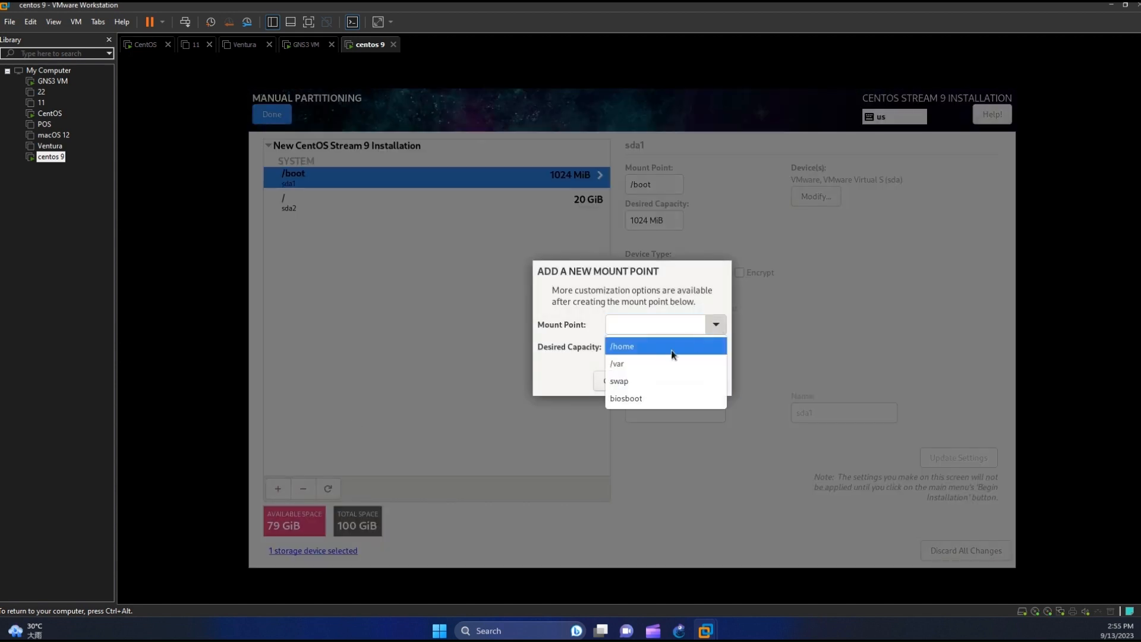
click(617, 363)
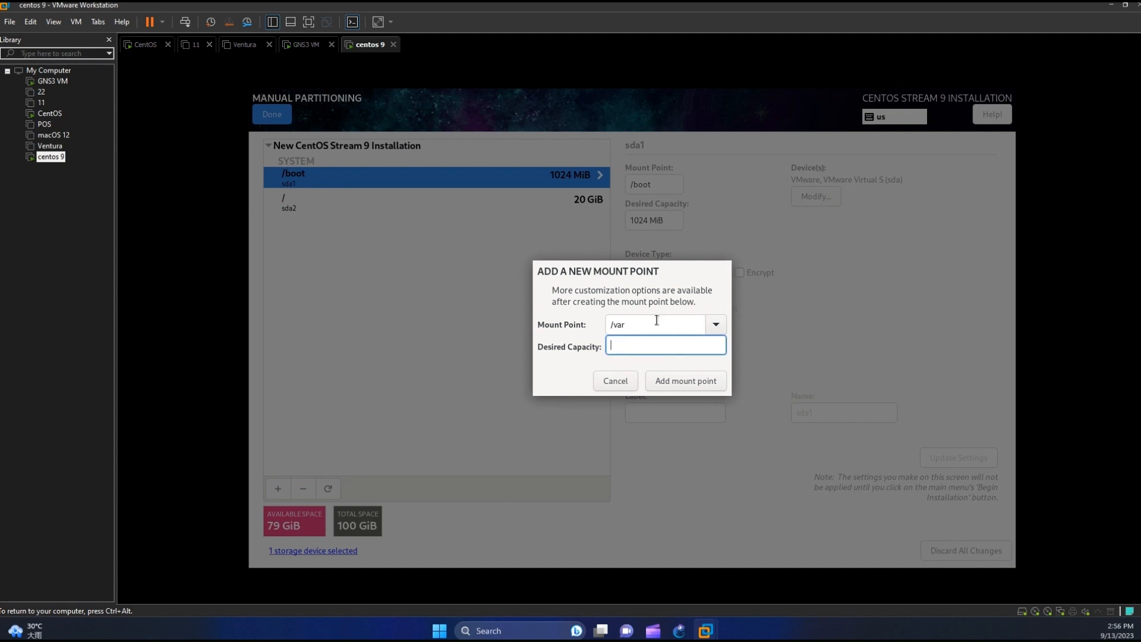
text(80)
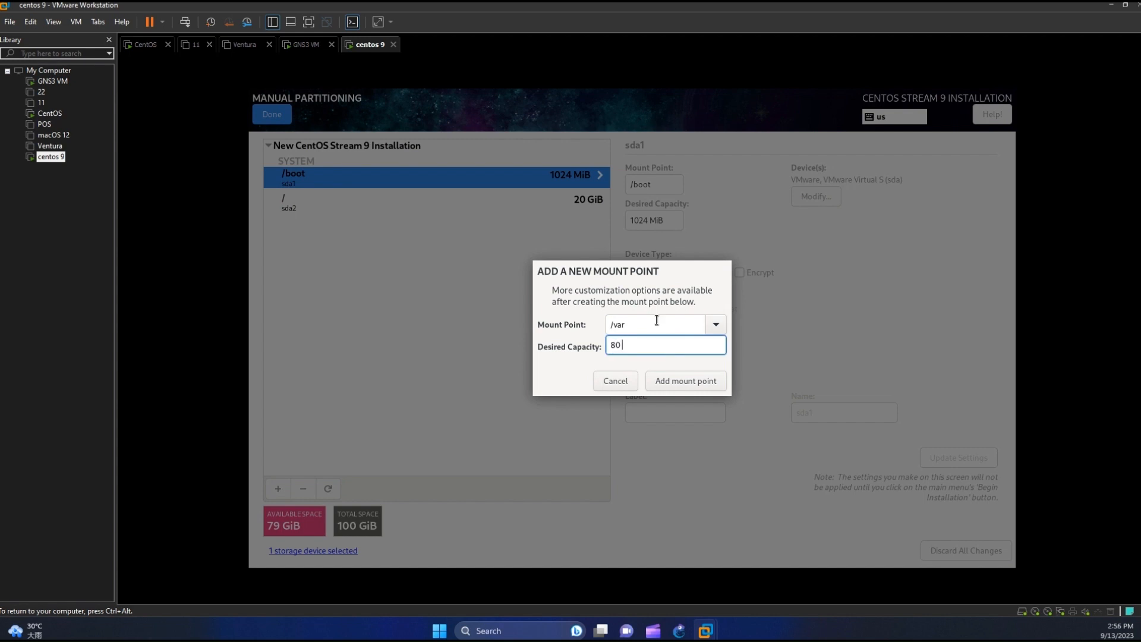
click(684, 381)
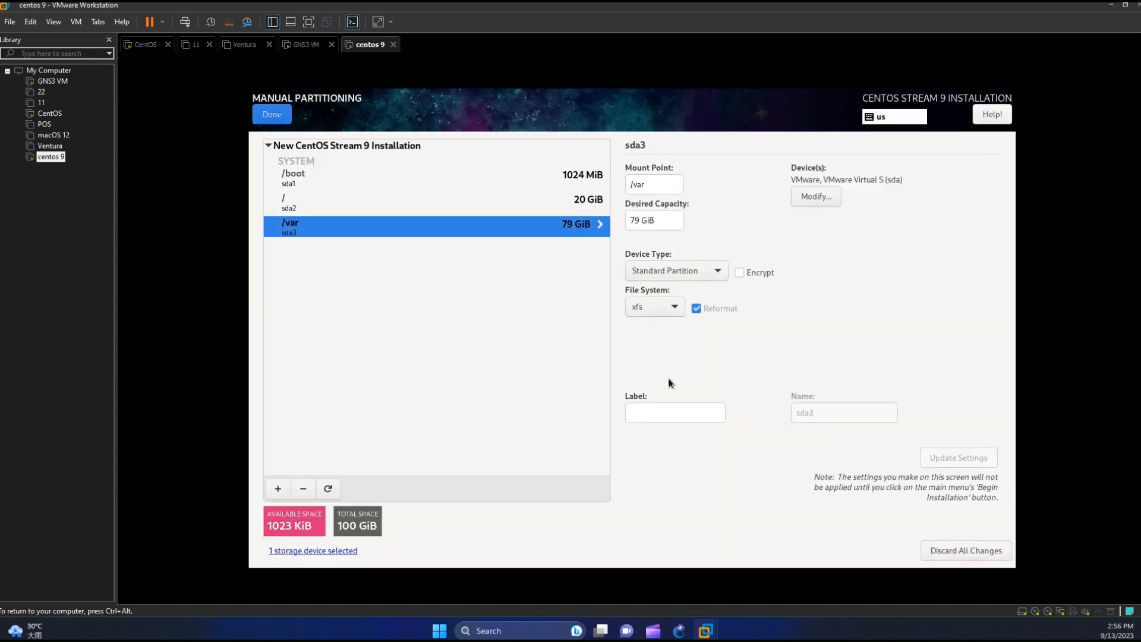
mouse_move(284, 532)
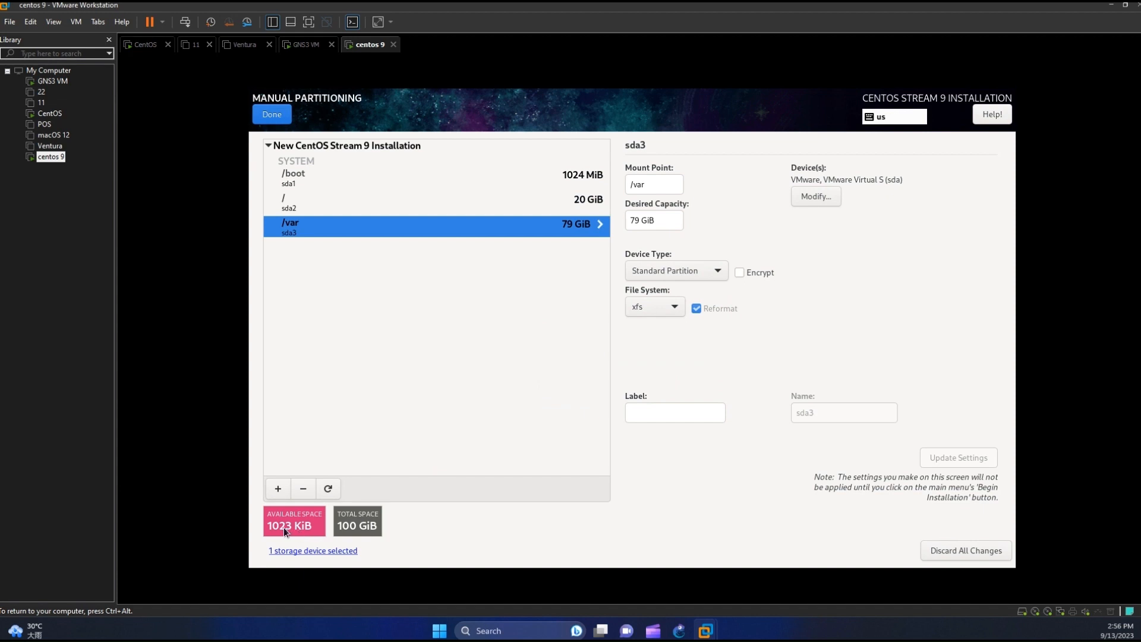
Step: Change the /var desired capacity to 50 GiB and apply it
click(653, 220)
text(50)
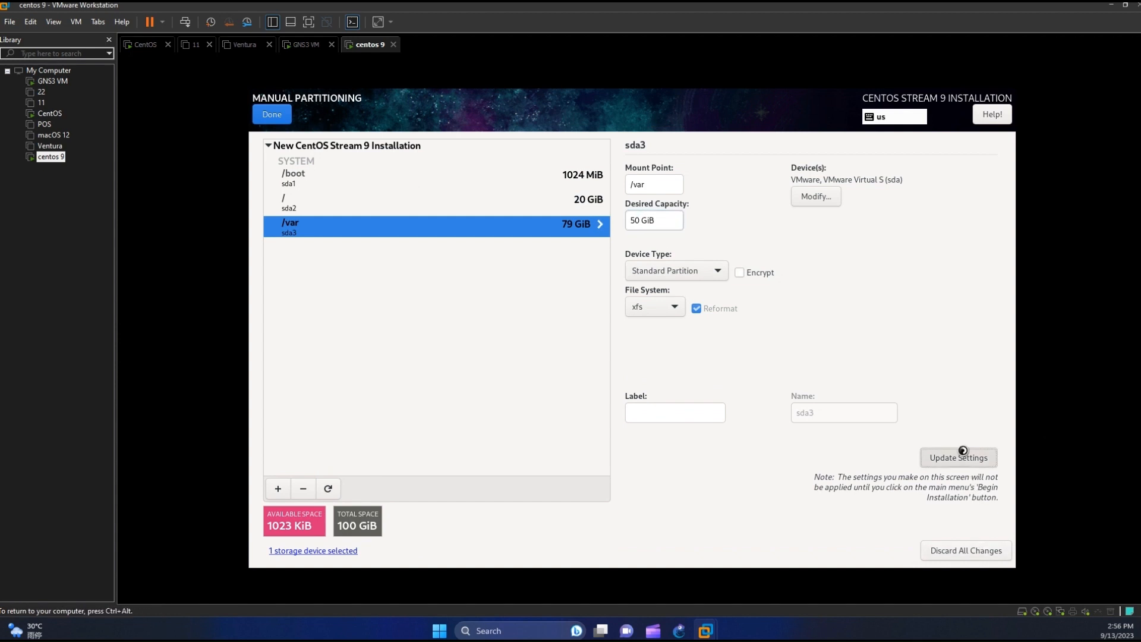
click(958, 457)
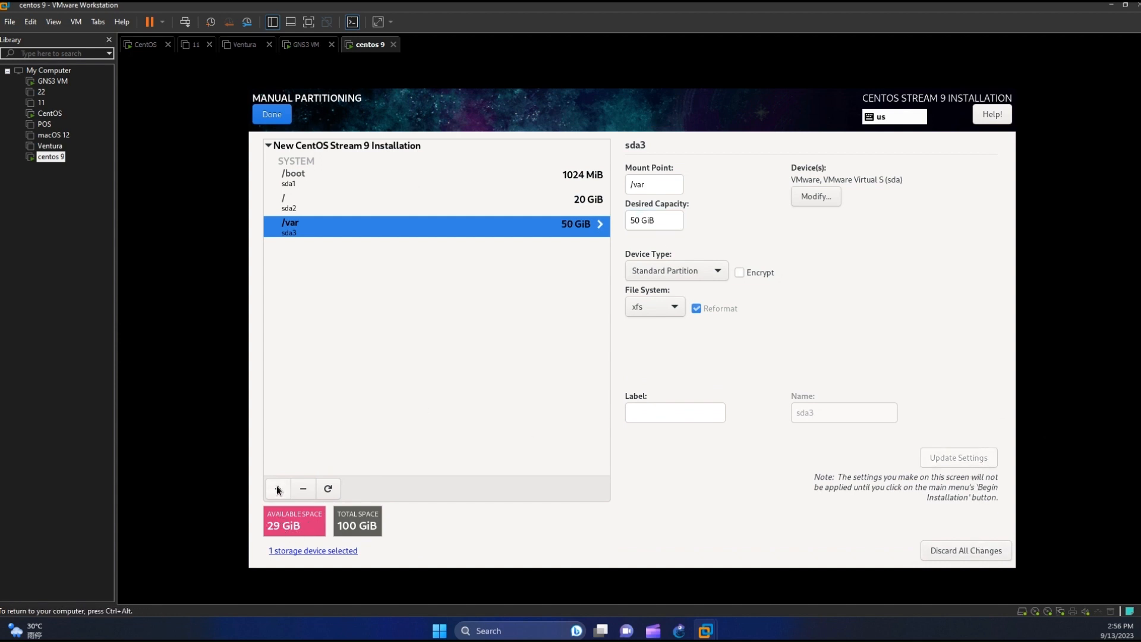
Step: Add a 10 GiB swap partition and a 10 GiB /home mount point
click(278, 488)
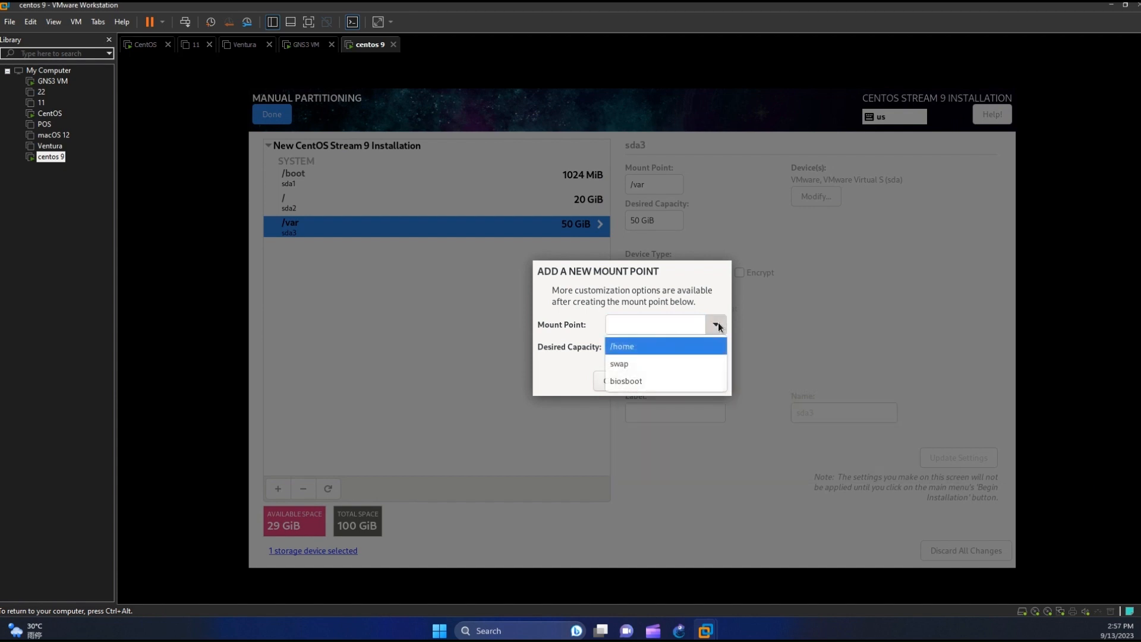
mouse_move(639, 364)
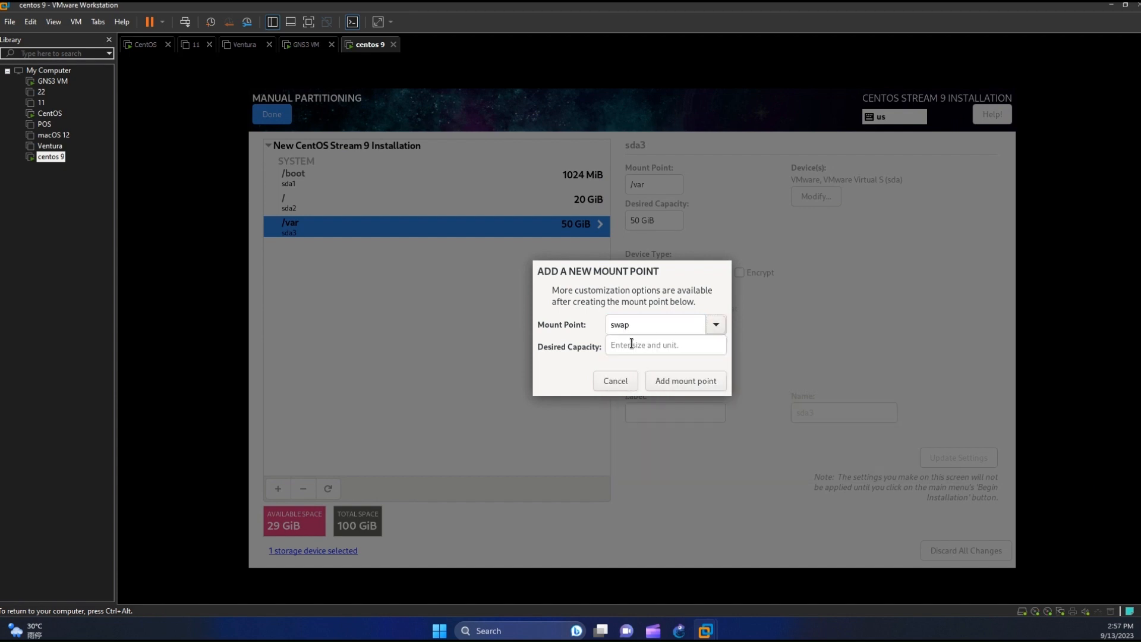
click(664, 344)
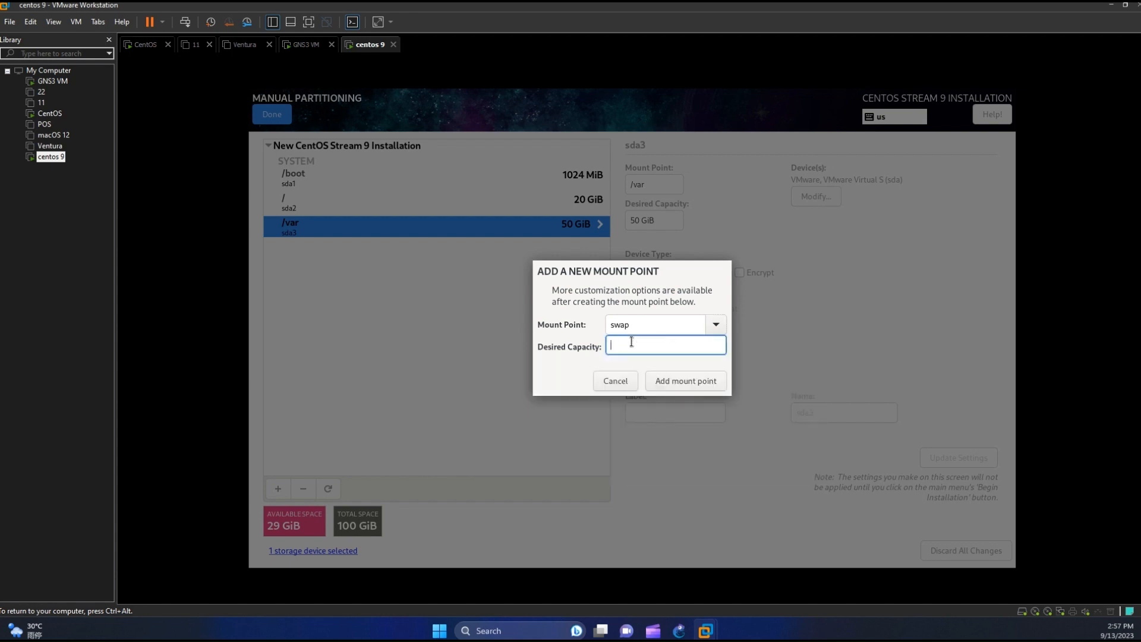
text(10 GiB)
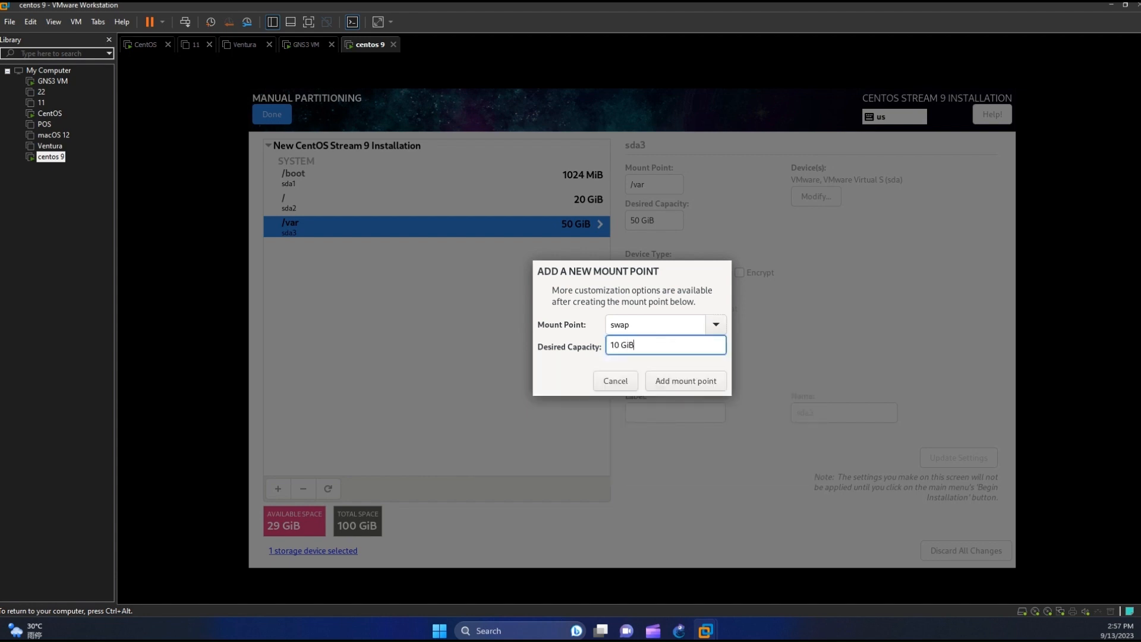
click(684, 381)
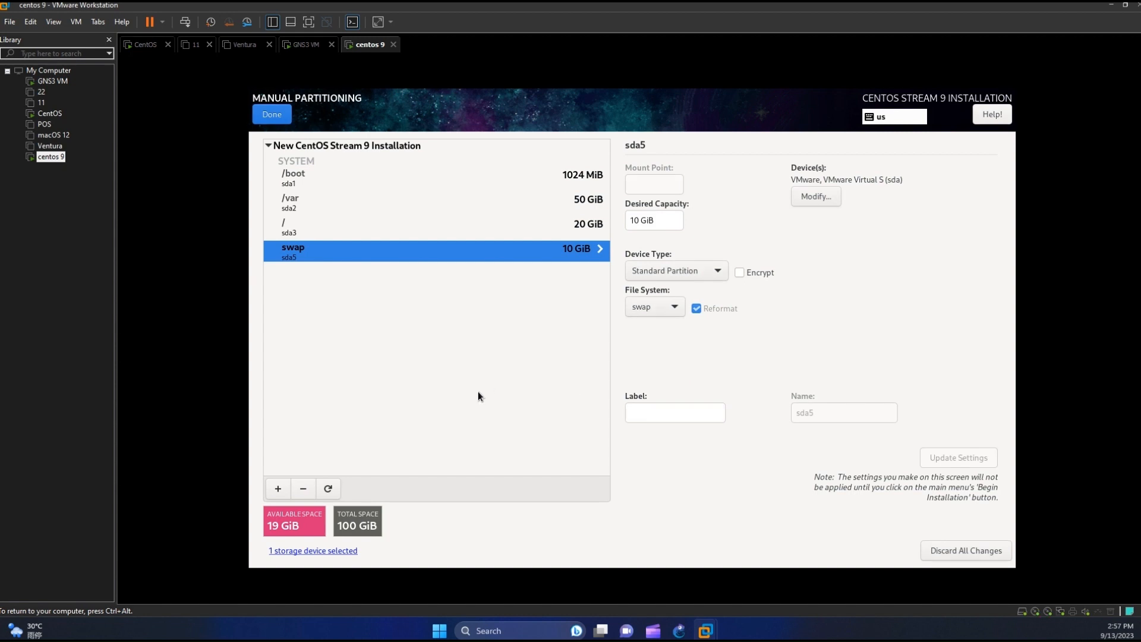
mouse_move(338, 451)
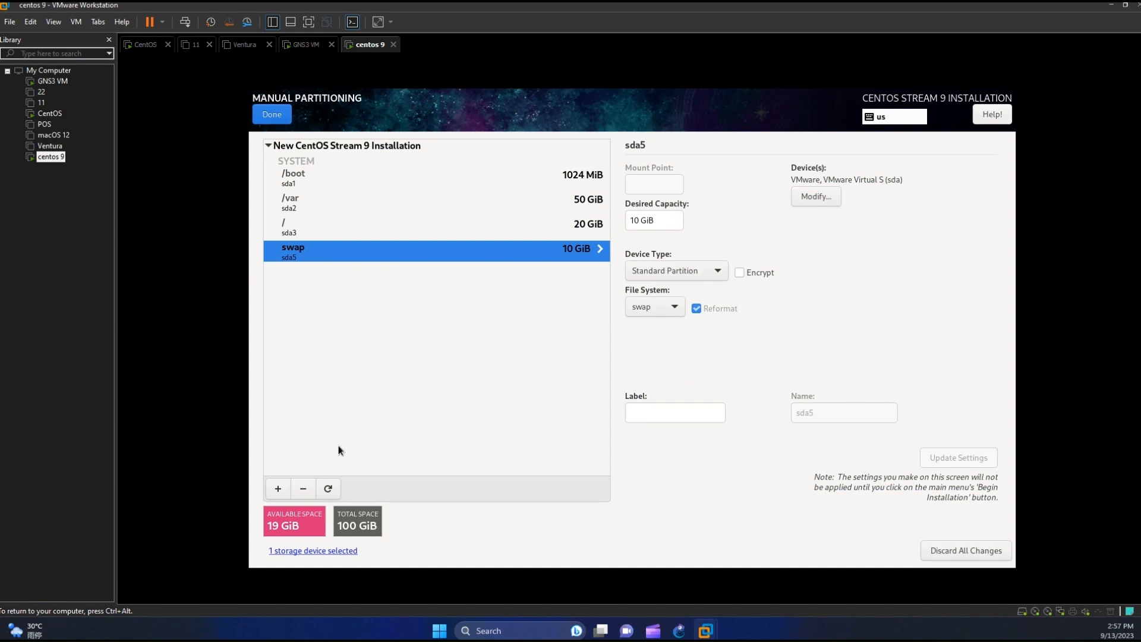
mouse_move(278, 488)
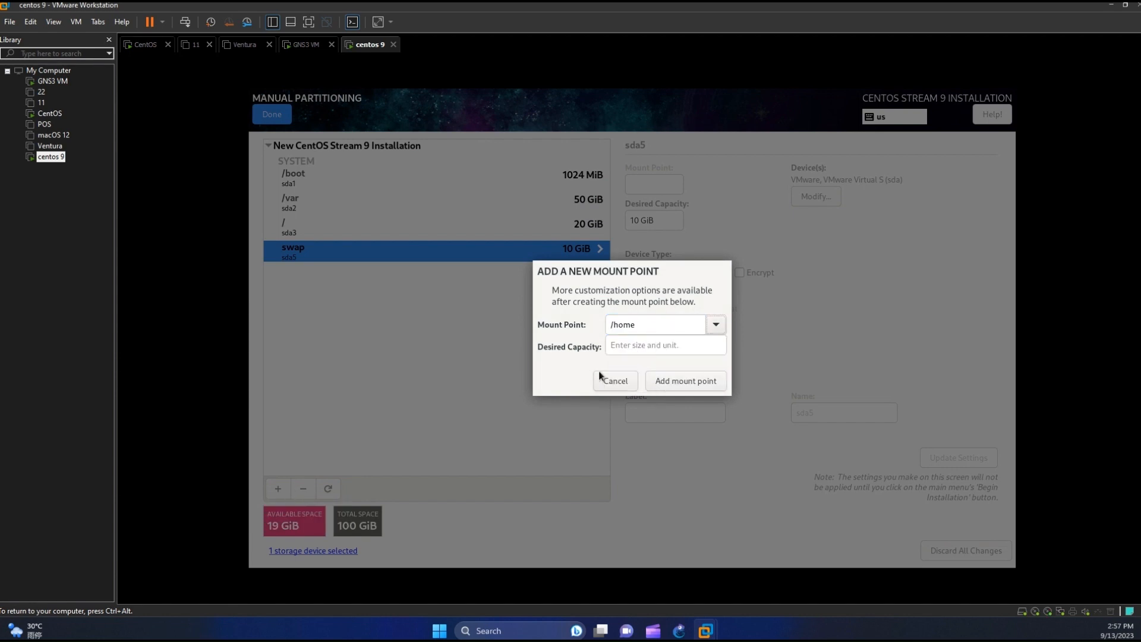
text(10 GiB)
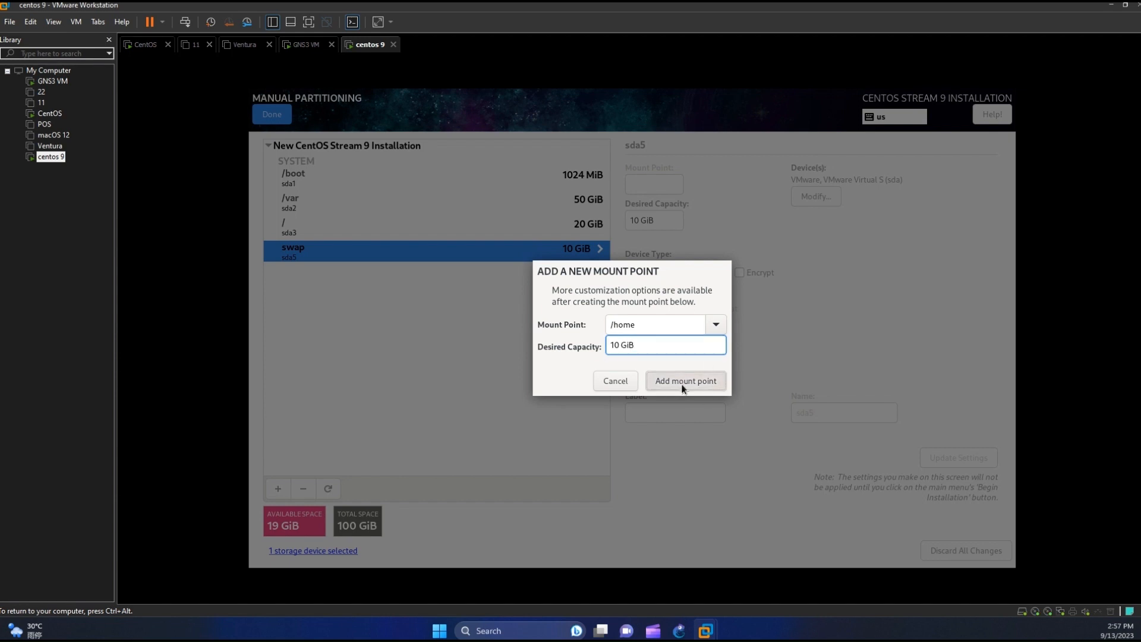
click(683, 380)
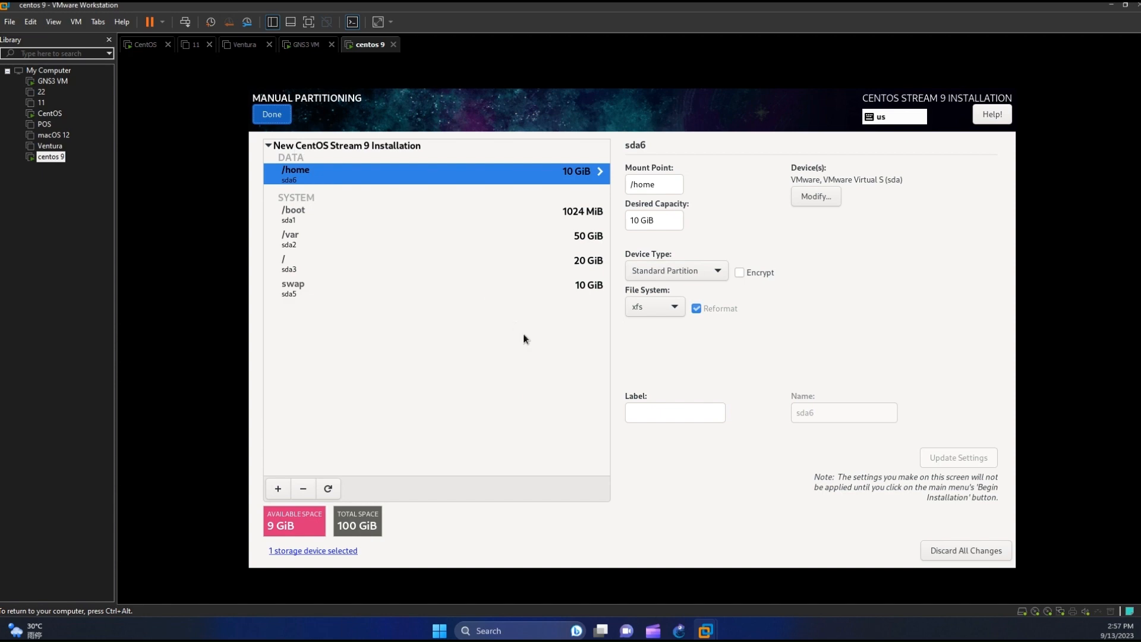
Step: Accept the custom partitioning, review the user and root password settings, and begin installing
click(271, 114)
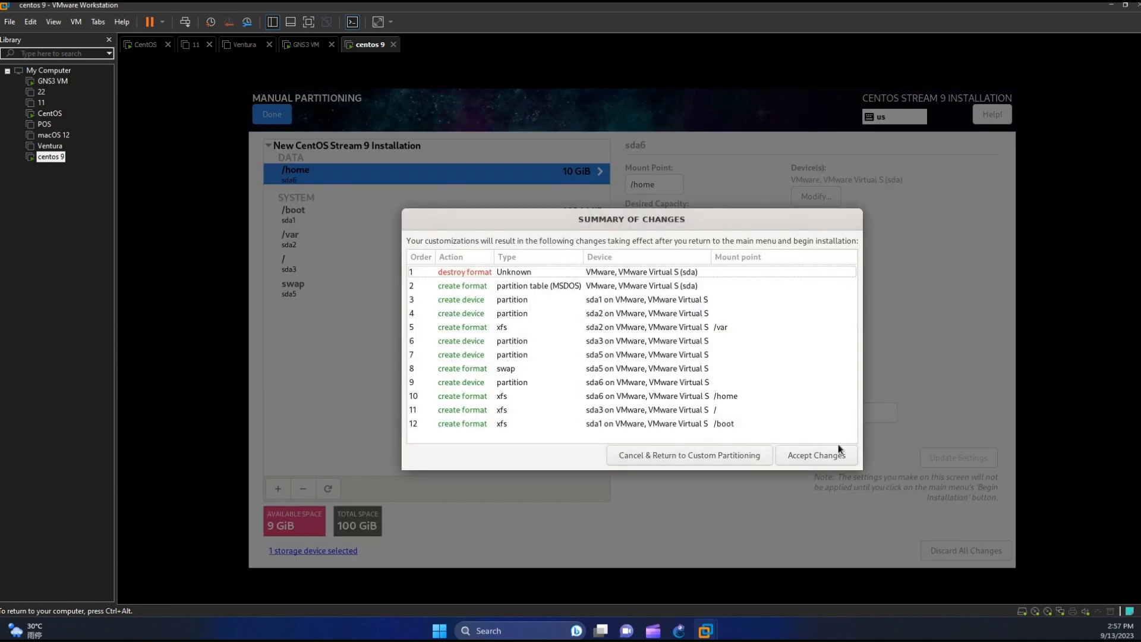
click(815, 455)
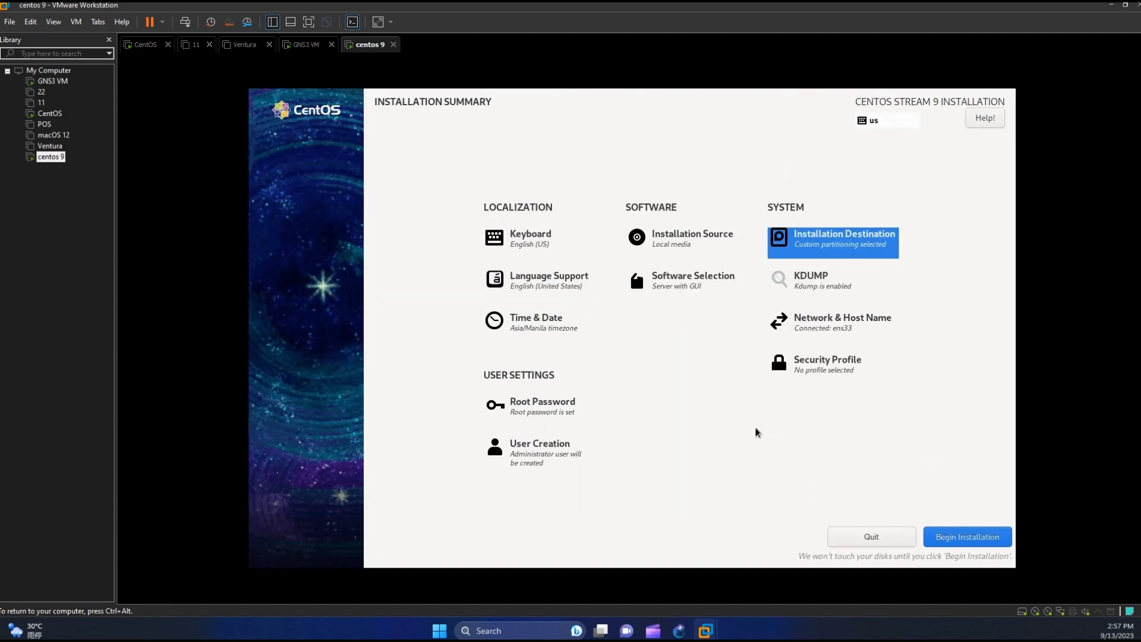
click(539, 451)
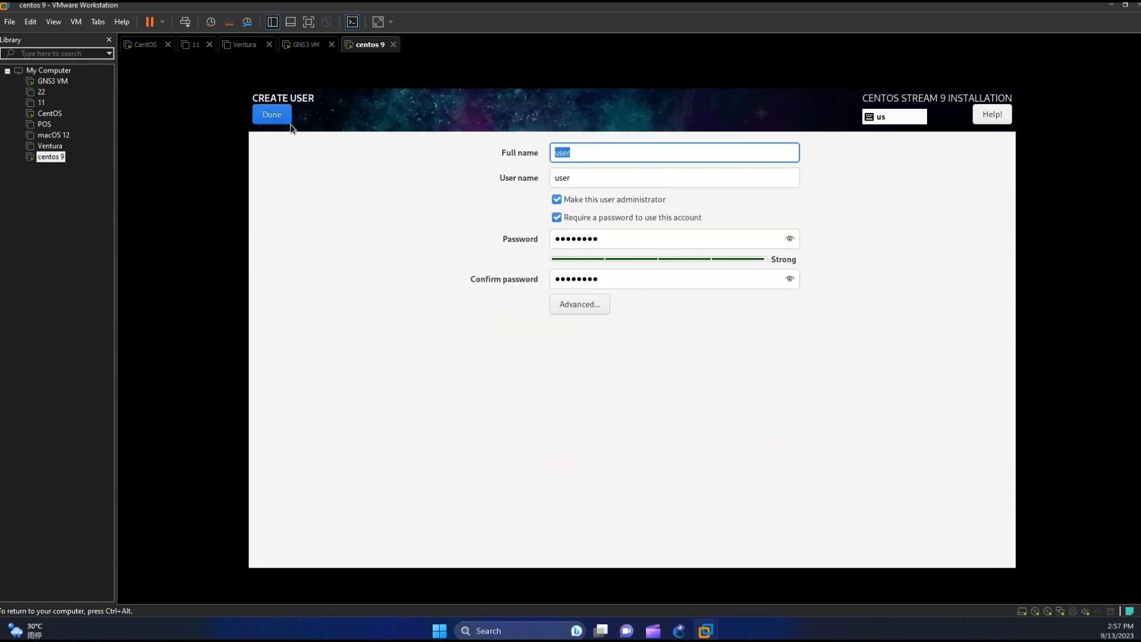
click(271, 114)
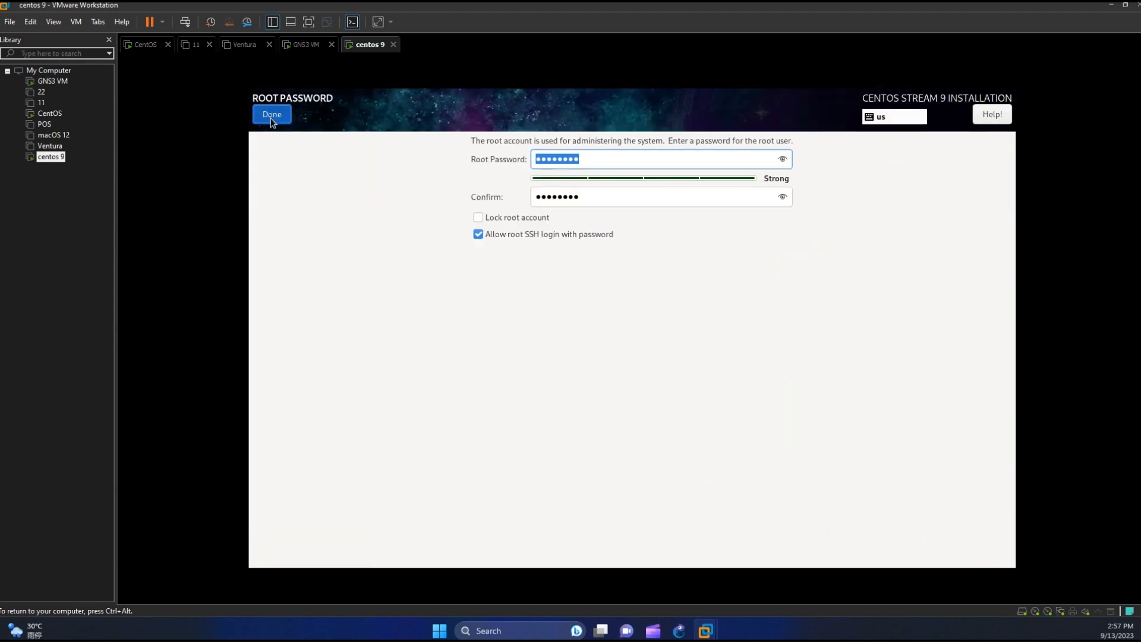
click(271, 114)
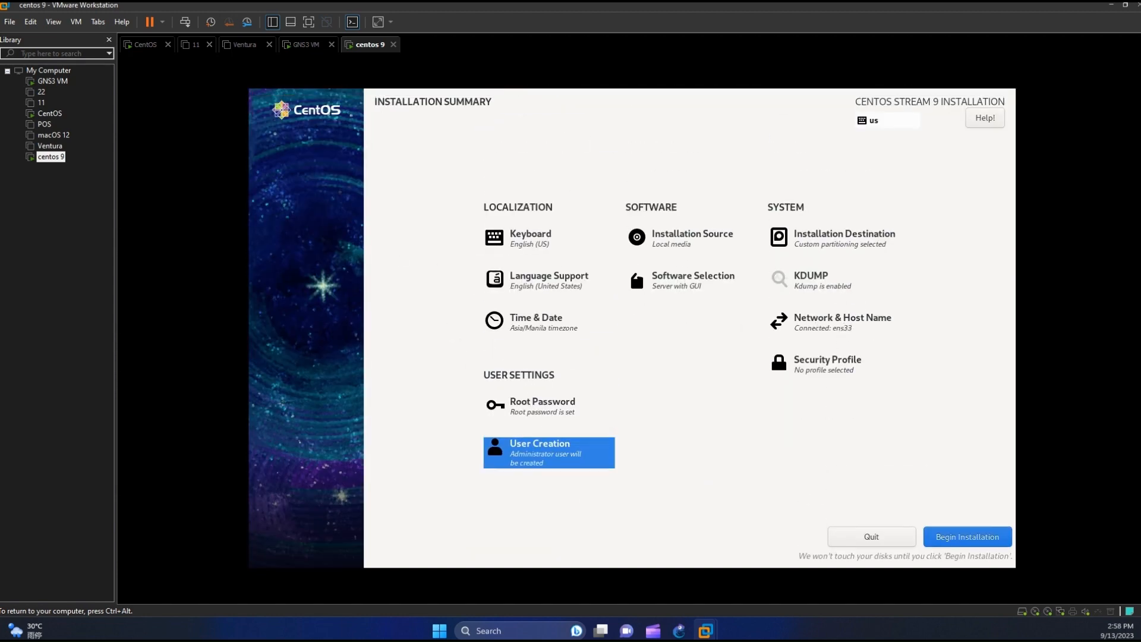
click(966, 536)
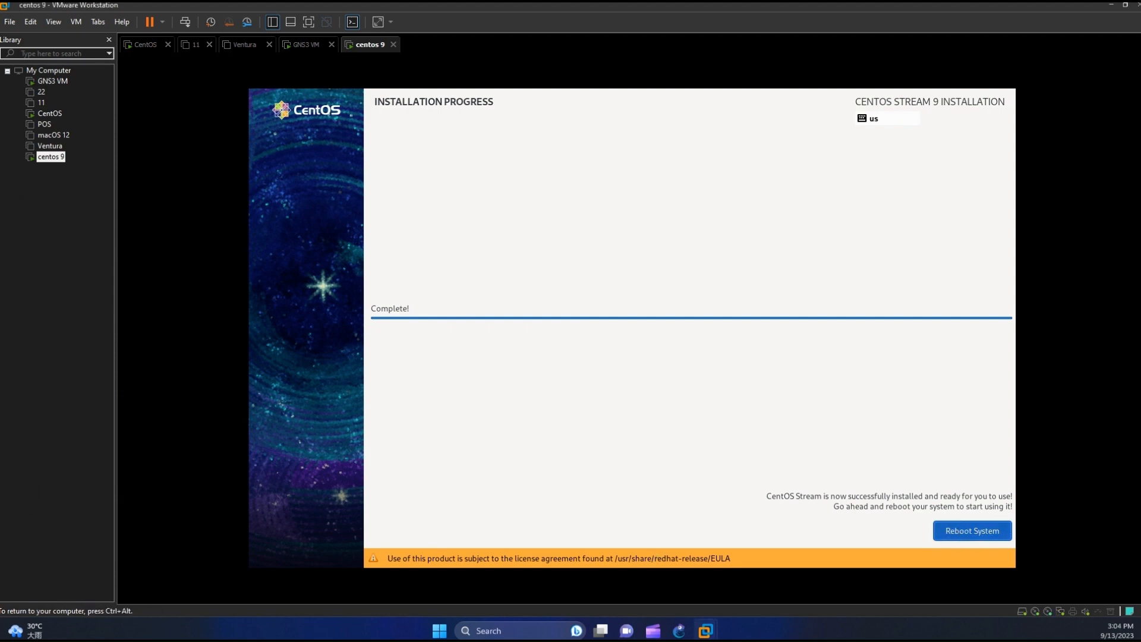
Step: Reboot into the new system and sign in as root via 'Not listed?'
click(970, 531)
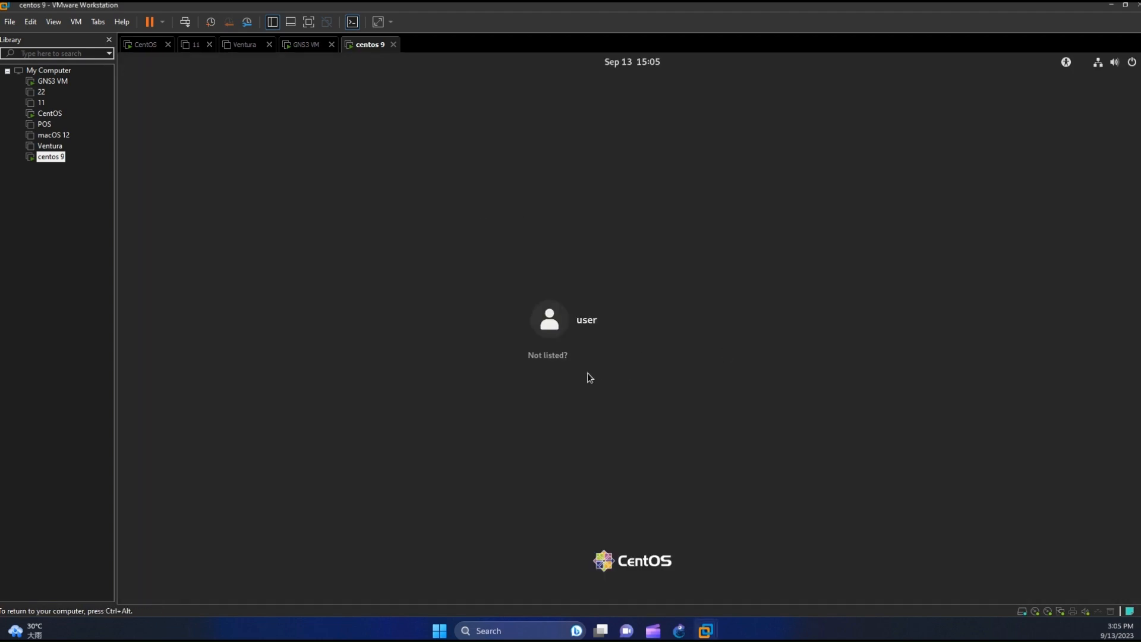
click(547, 356)
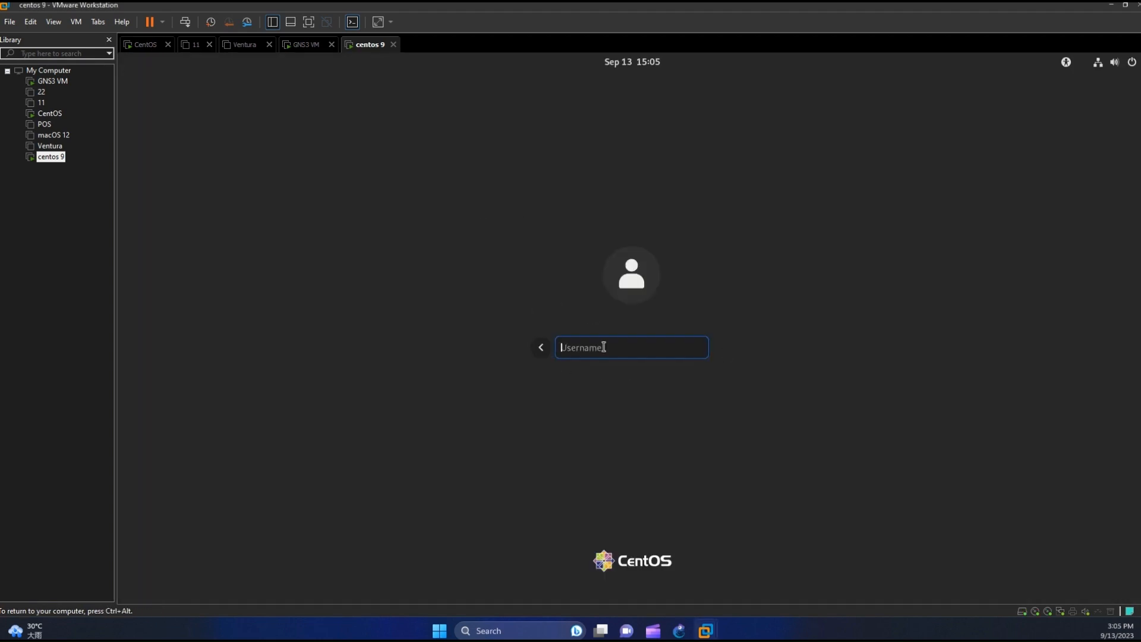
key(Return)
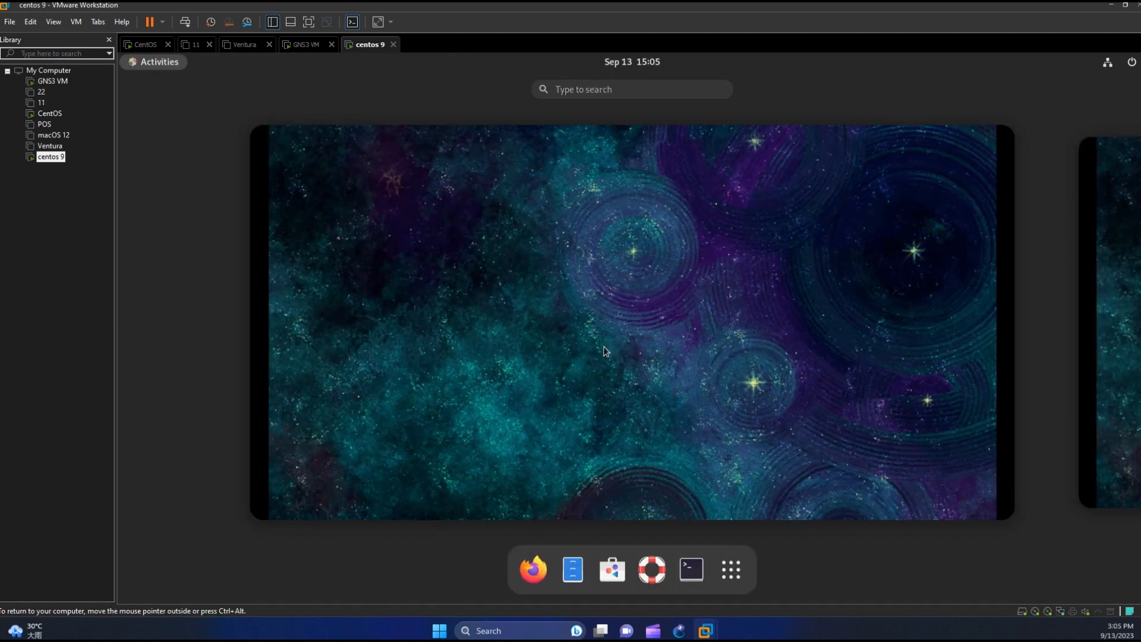
mouse_move(837, 566)
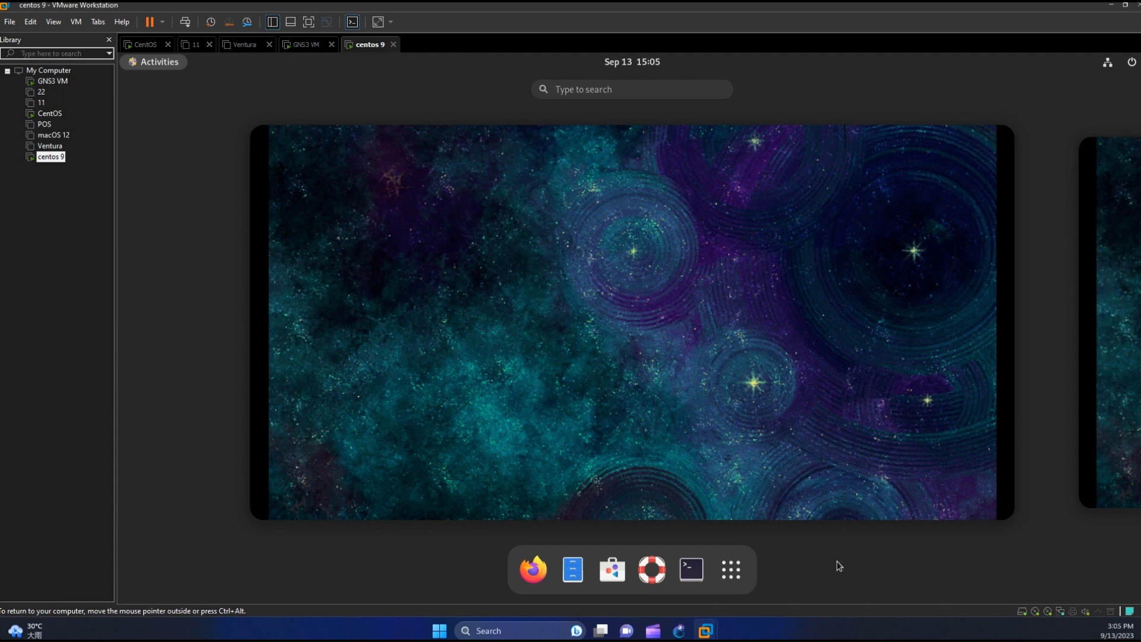
Step: Open a terminal and run ping 8.8.8.8
click(689, 569)
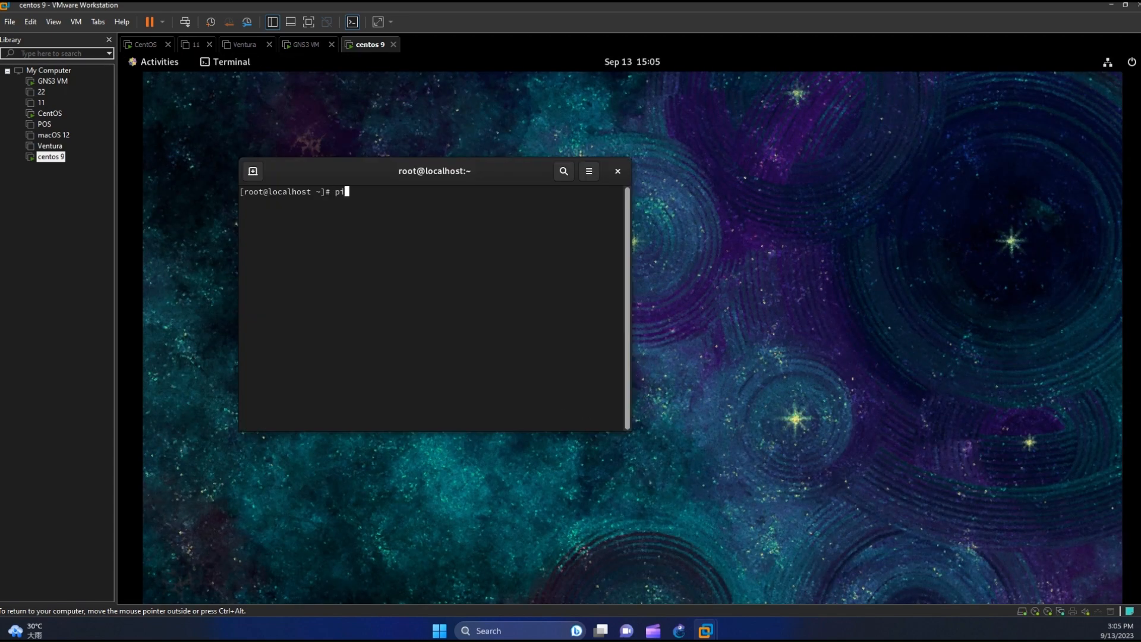
text(ng)
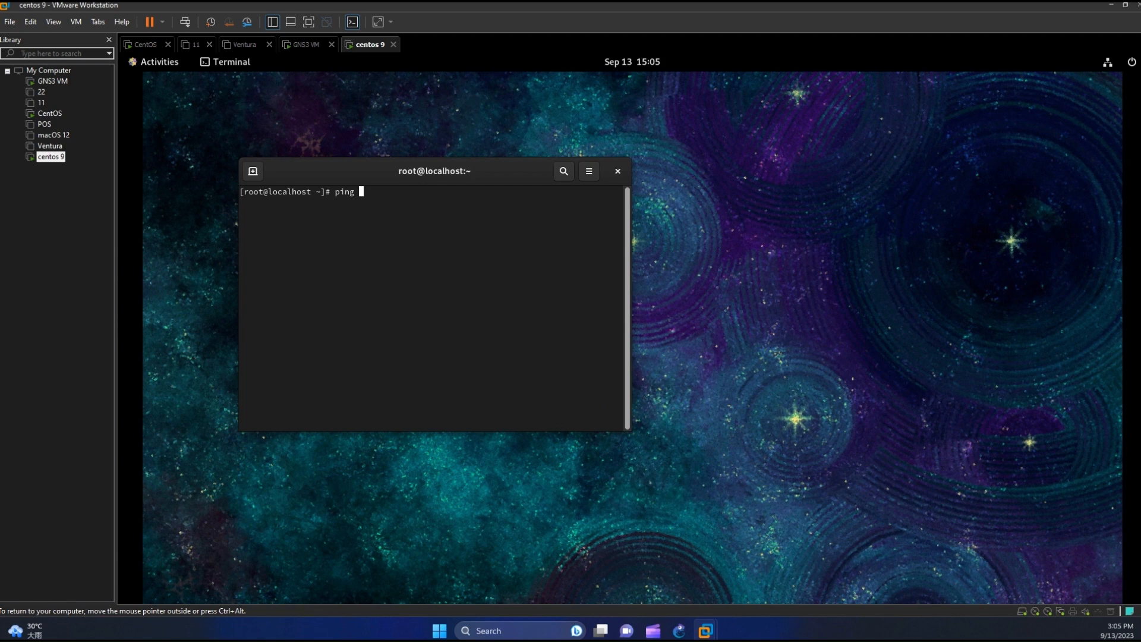
text(8.8.8.8)
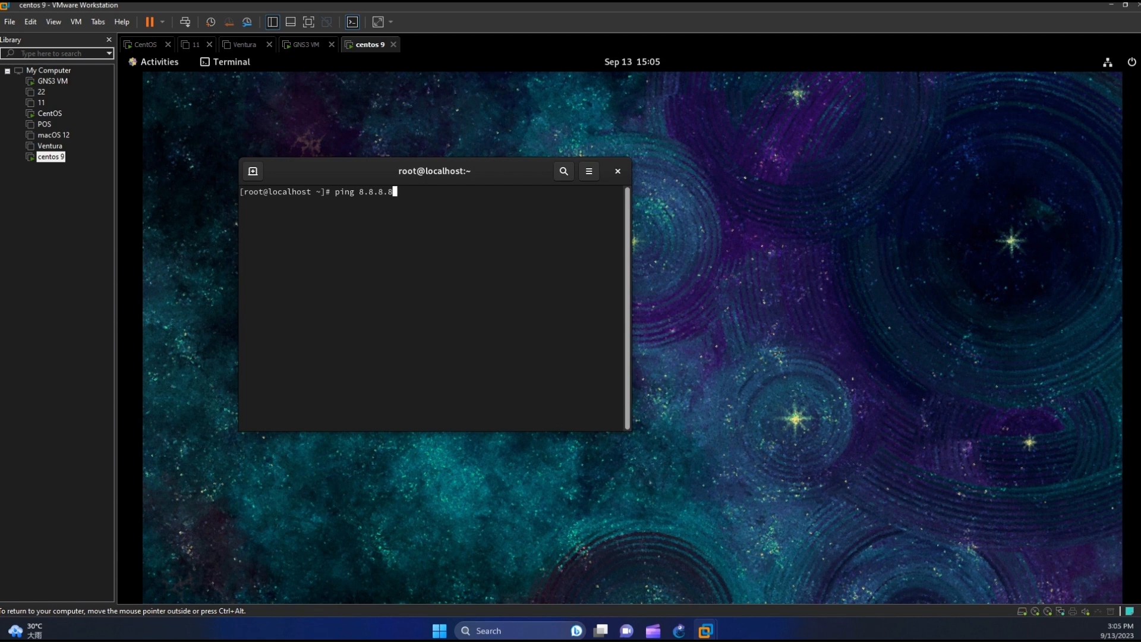
key(Return)
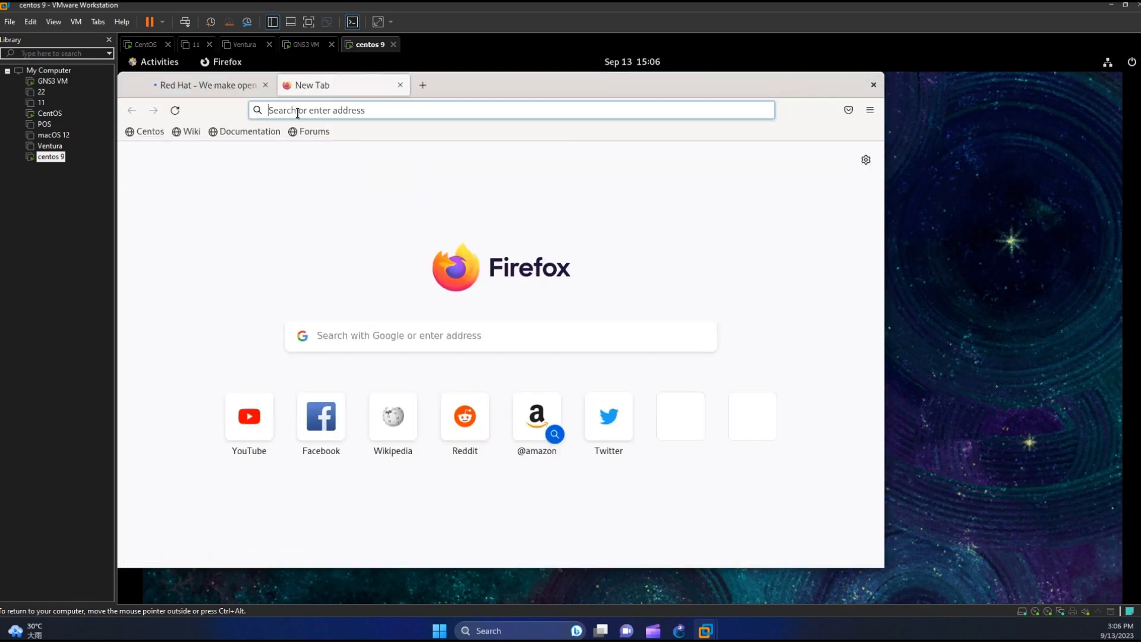
Step: Load yahoo.com in Firefox and scroll down the homepage
text(yahoo.com)
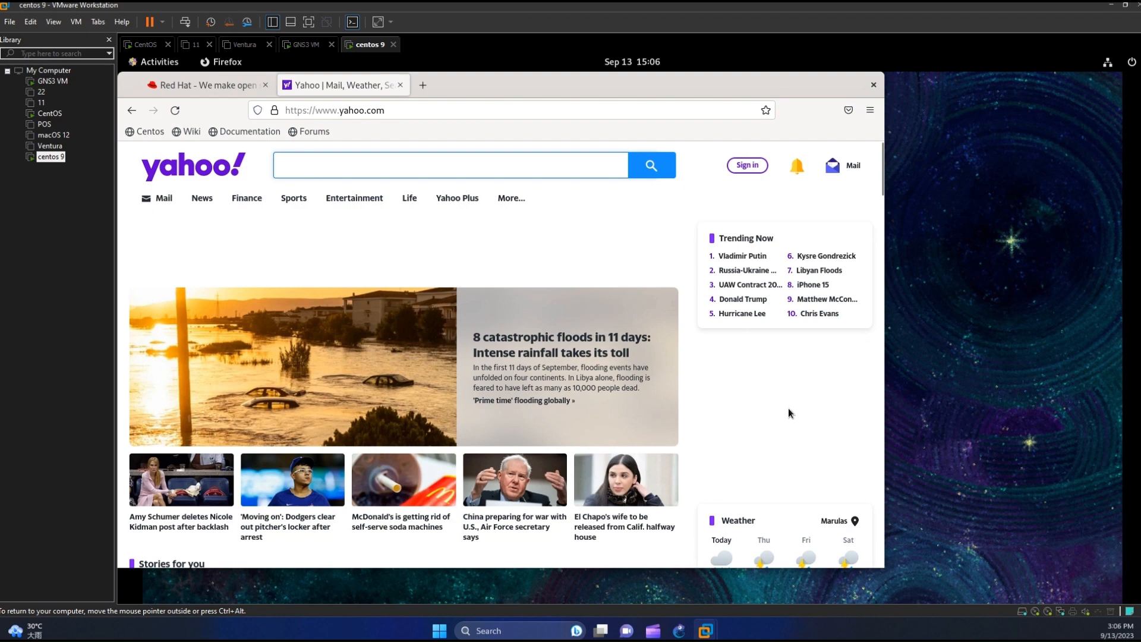
scroll(down, 3)
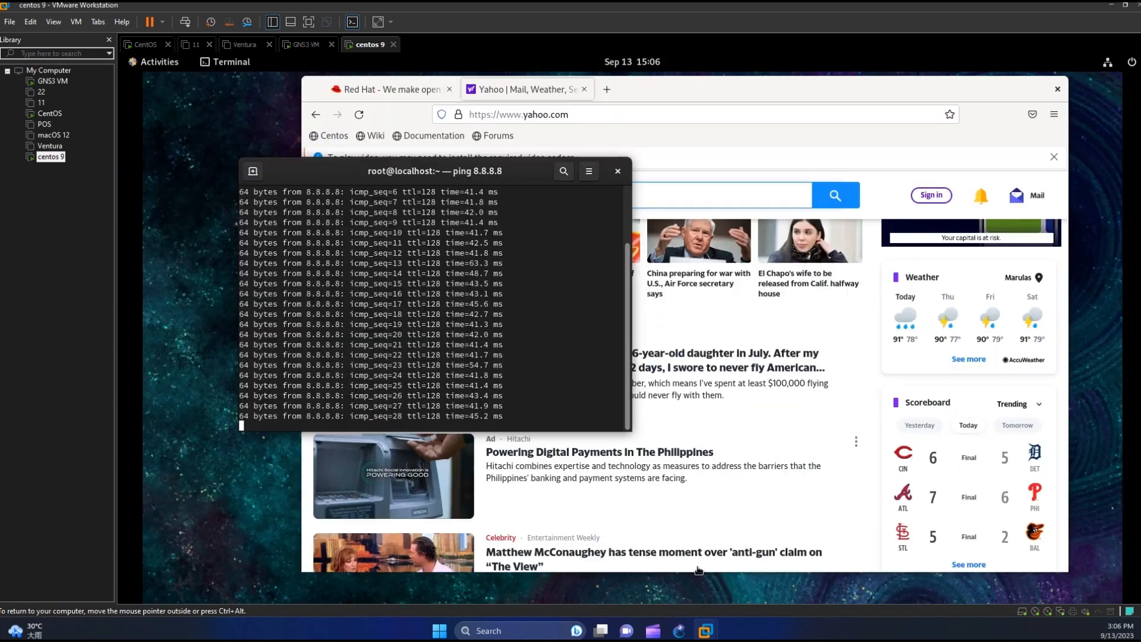
Step: Stop the ping with Ctrl+C and run cat /etc/centos-release
key(ctrl+c)
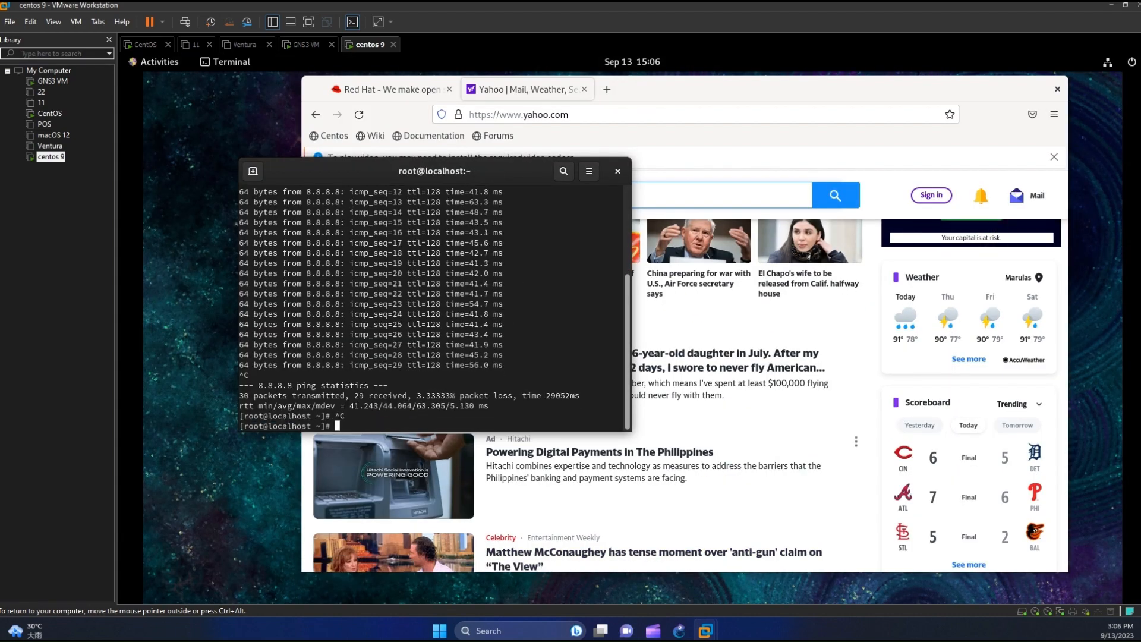
text(cat /e)
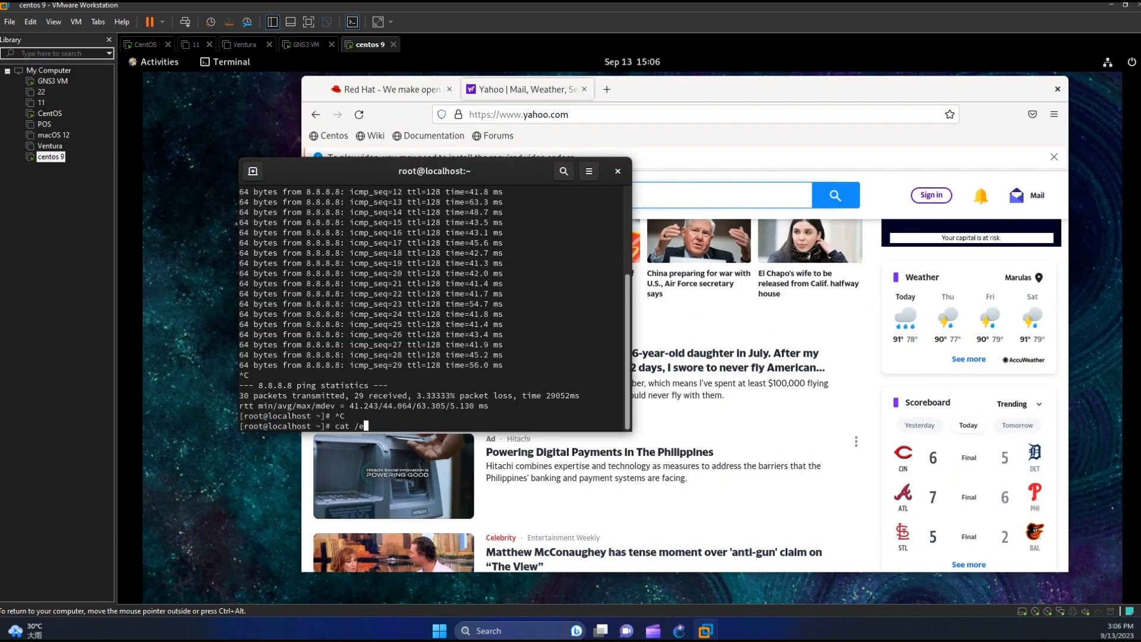
text(tc/)
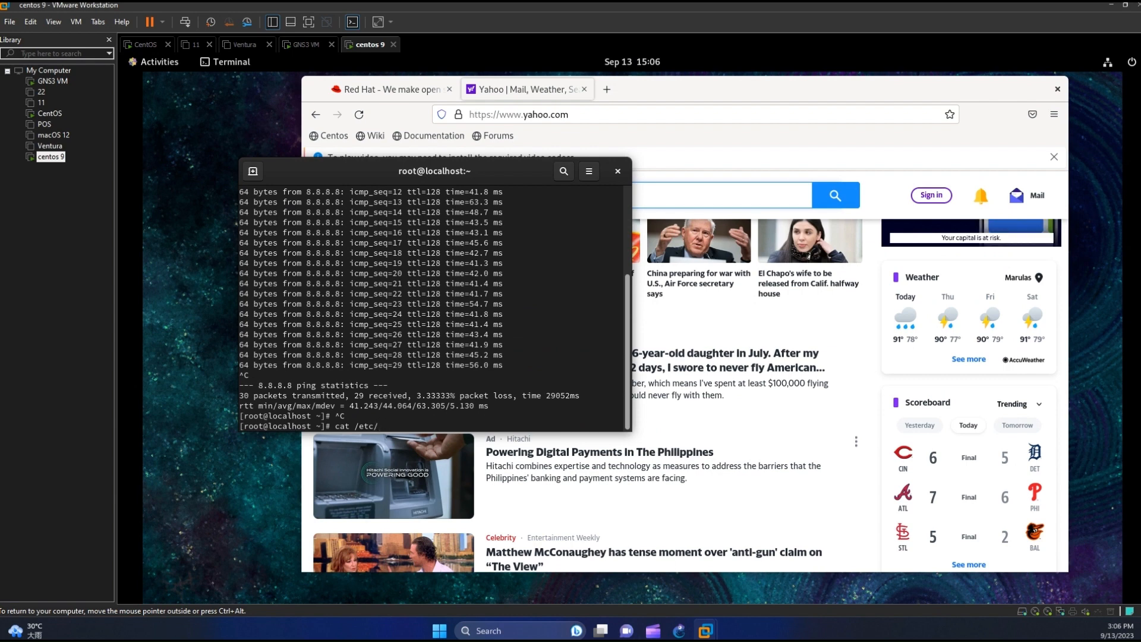
text(centos)
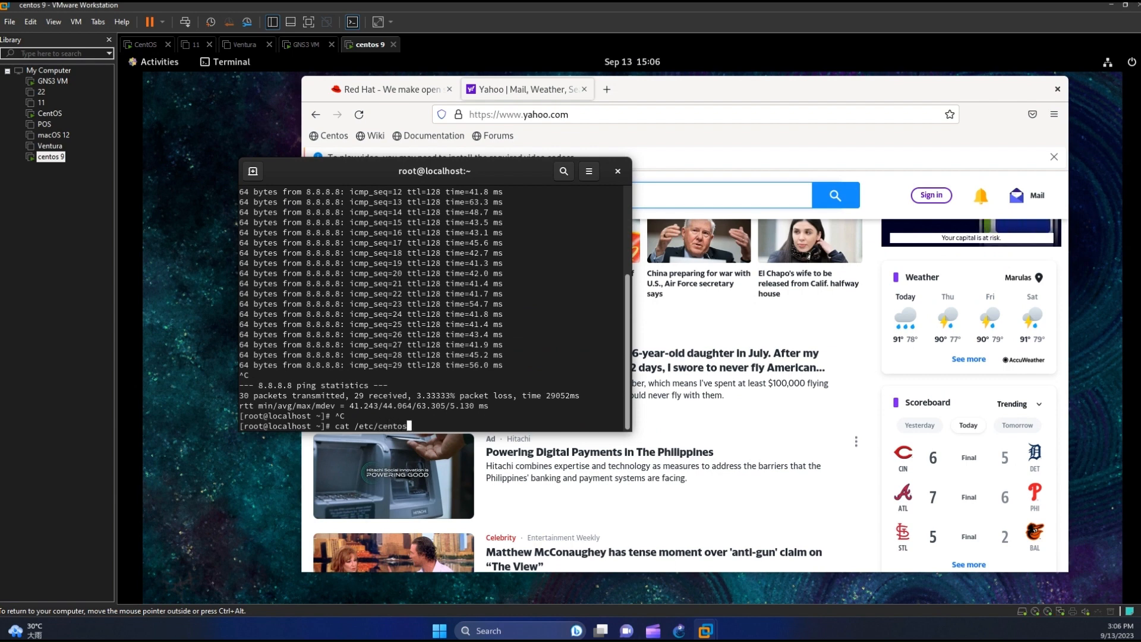
key(Return)
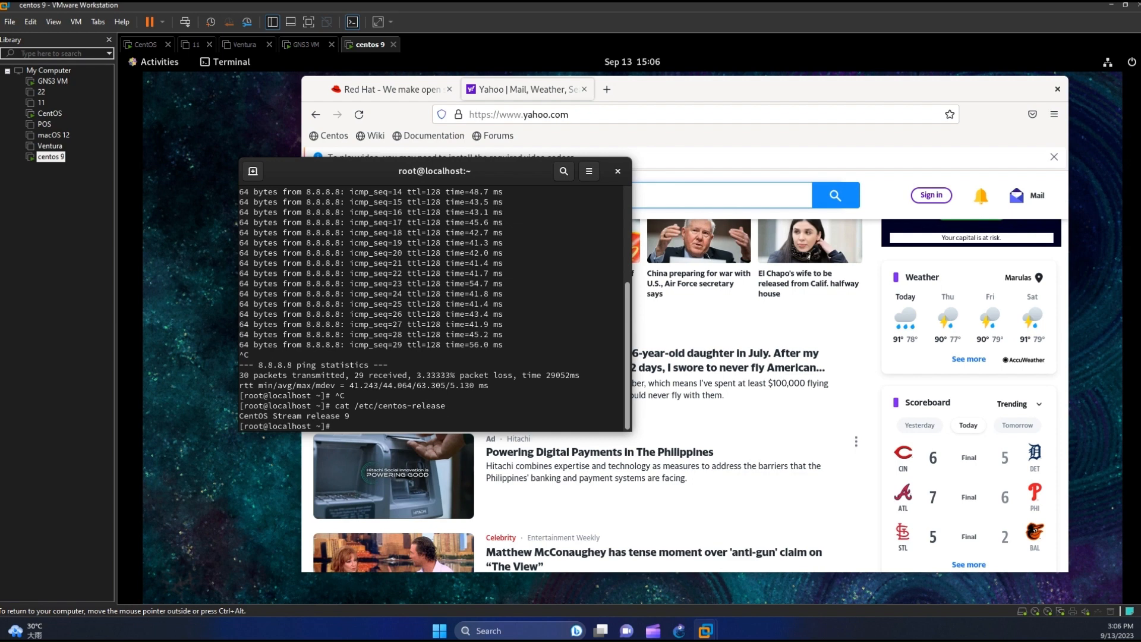